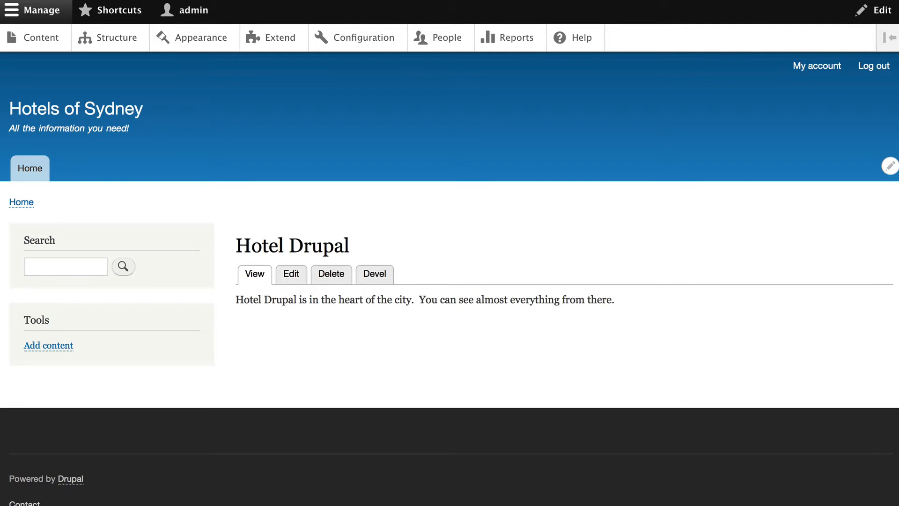
{"action": "mouse_move", "coordinate": [106, 46]}
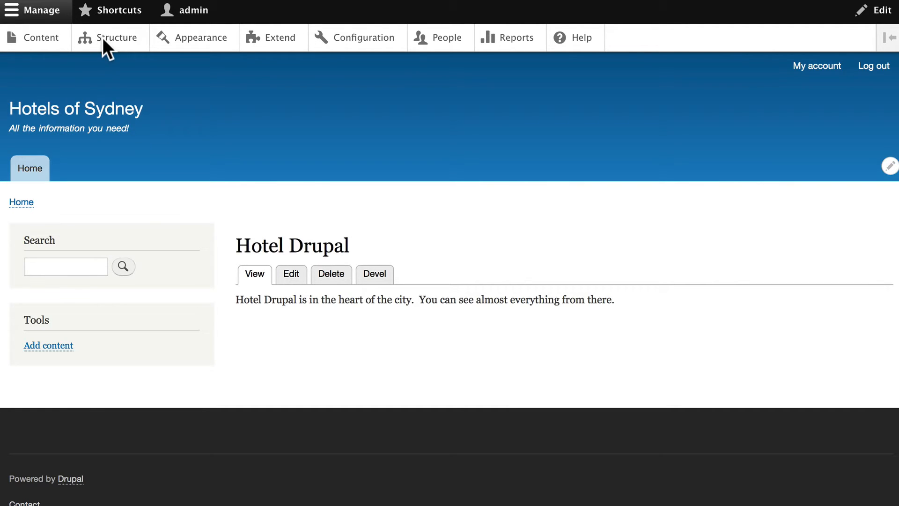
Go through Structure and Content types to the Hotels Manage fields page.
{"action": "left_click", "coordinate": [117, 38]}
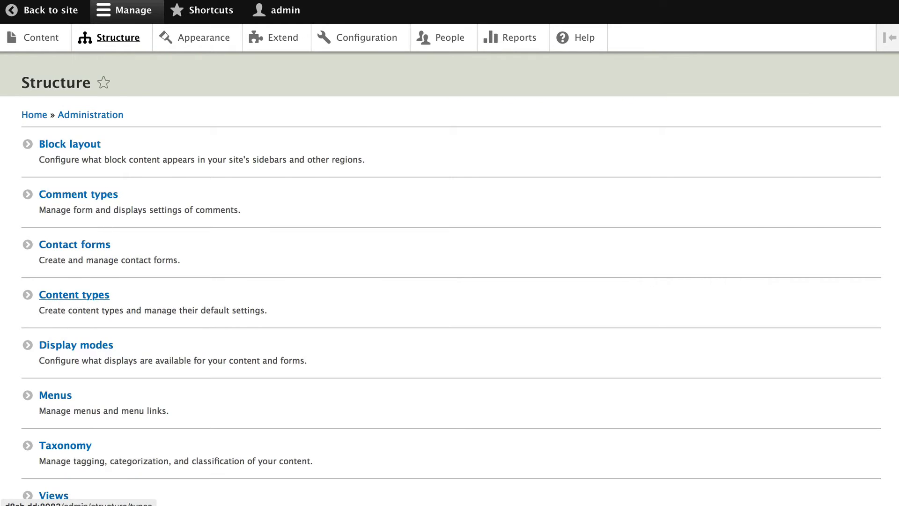
{"action": "left_click", "coordinate": [74, 295]}
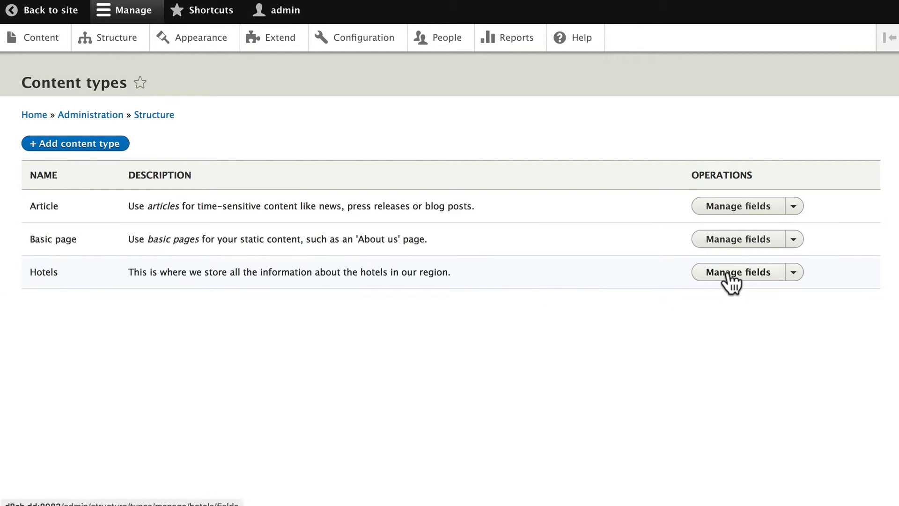
{"action": "left_click", "coordinate": [736, 272]}
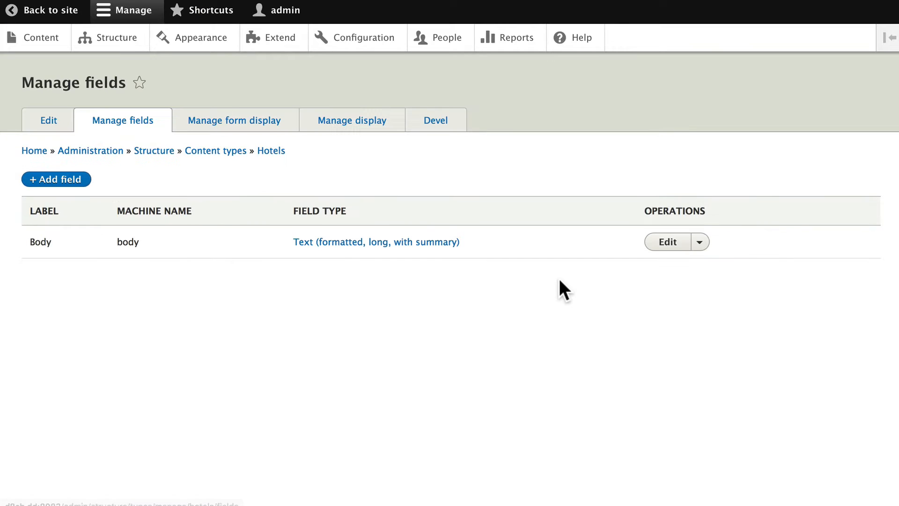
{"action": "mouse_move", "coordinate": [210, 342]}
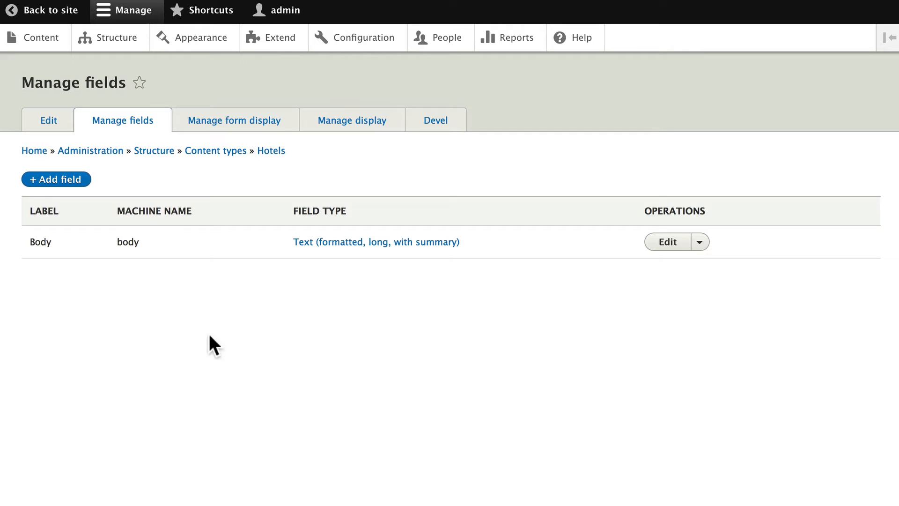
Start a new Image field for Hotels labelled 'Hotel Picture'.
{"action": "left_click", "coordinate": [56, 179]}
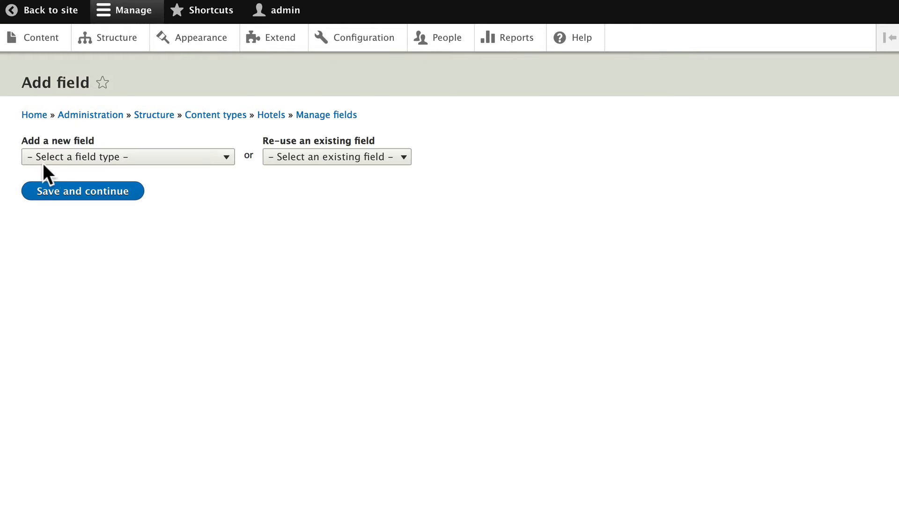
{"action": "left_click", "coordinate": [127, 157]}
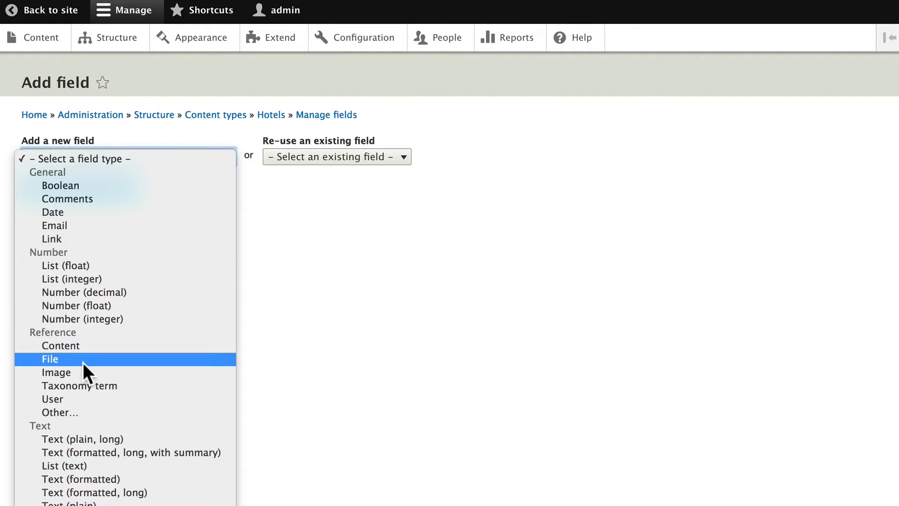
{"action": "left_click", "coordinate": [56, 373]}
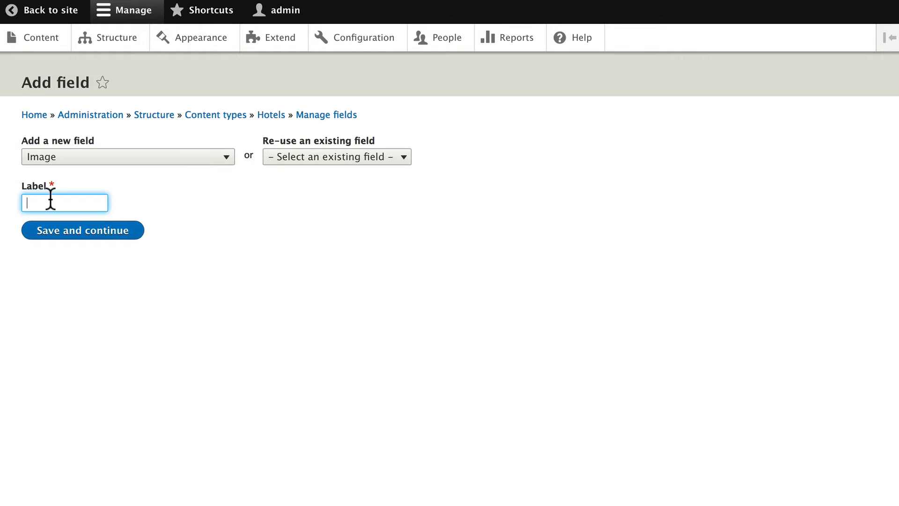
{"action": "type", "text": "Hotel Picture"}
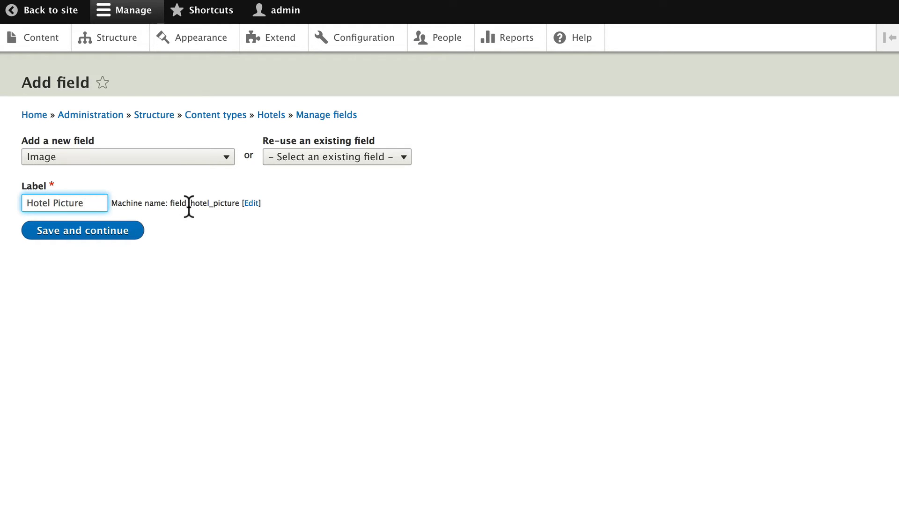
{"action": "mouse_move", "coordinate": [160, 207]}
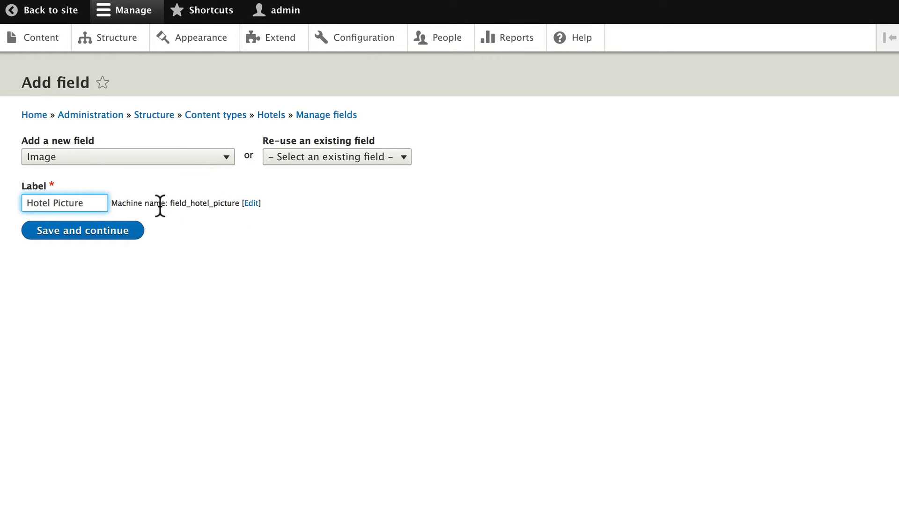
{"action": "mouse_move", "coordinate": [195, 203]}
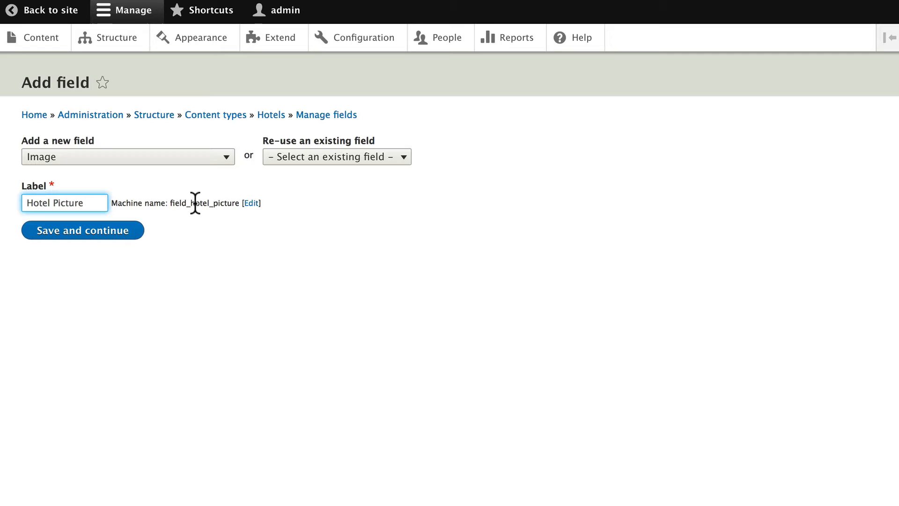
{"action": "mouse_move", "coordinate": [218, 207]}
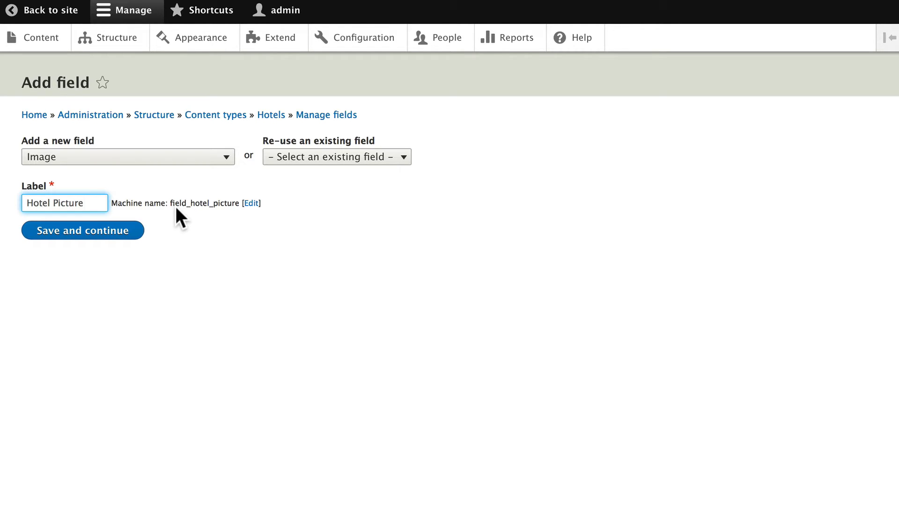
{"action": "mouse_move", "coordinate": [192, 219]}
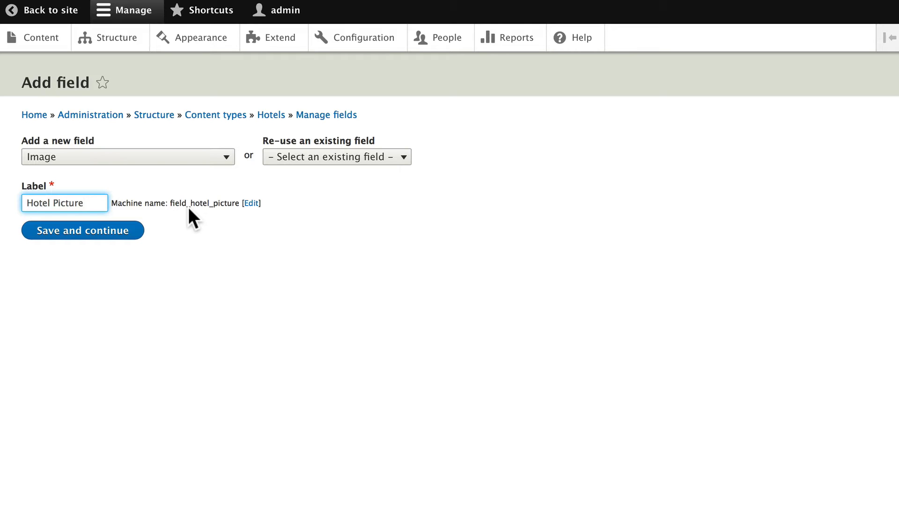
{"action": "mouse_move", "coordinate": [71, 244]}
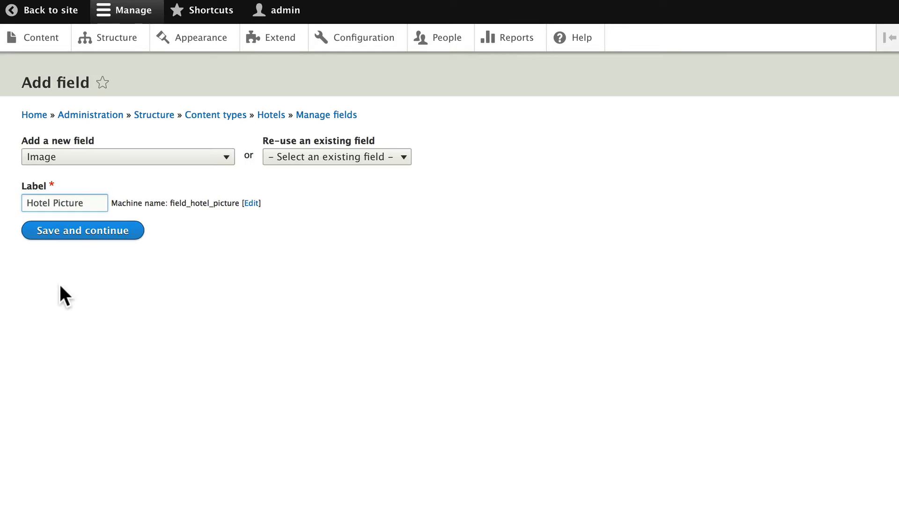
Create the Hotel Picture field, save its storage settings, and scroll to File directory.
{"action": "left_click", "coordinate": [82, 231]}
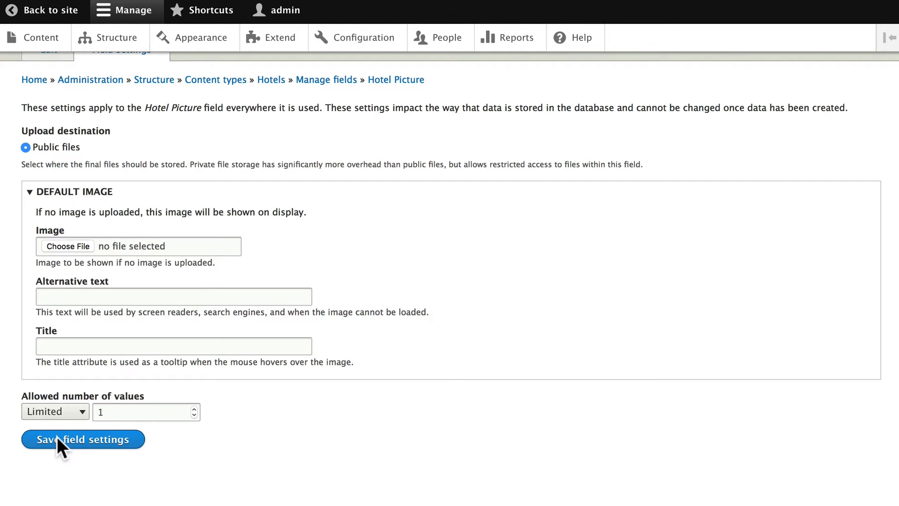
{"action": "left_click", "coordinate": [82, 439]}
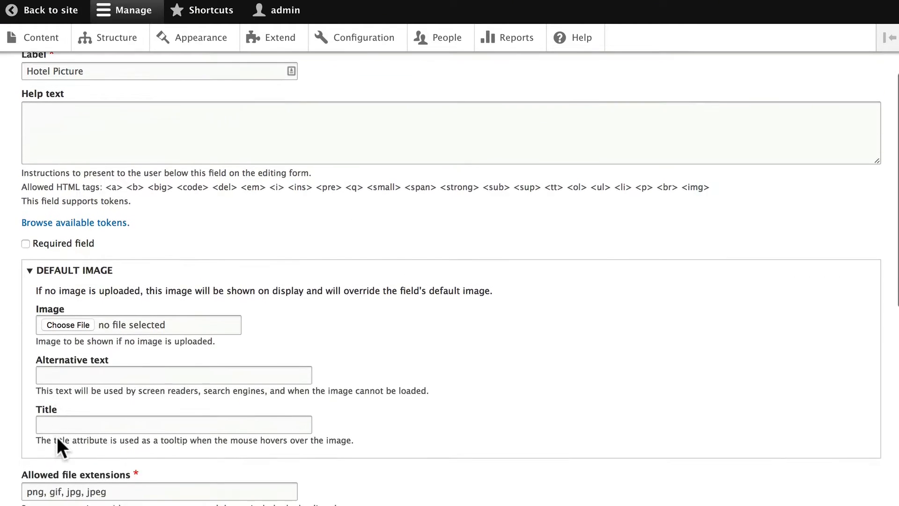
{"action": "scroll", "scroll_direction": "down", "scroll_amount": 3}
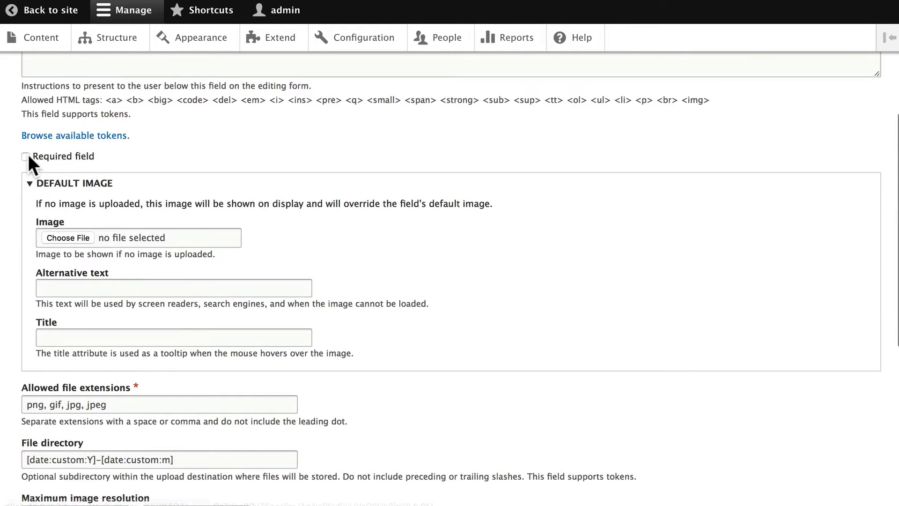
{"action": "scroll", "scroll_direction": "down", "scroll_amount": 3}
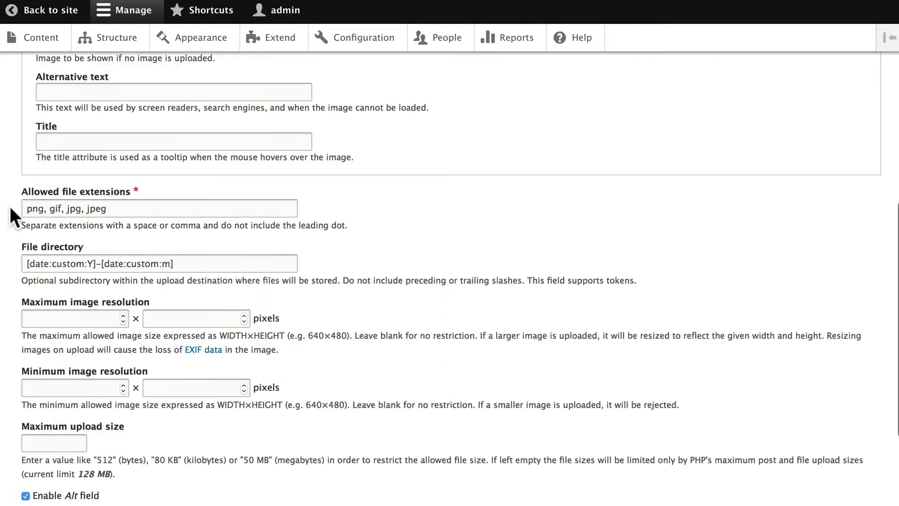
{"action": "scroll", "scroll_direction": "down", "scroll_amount": 3}
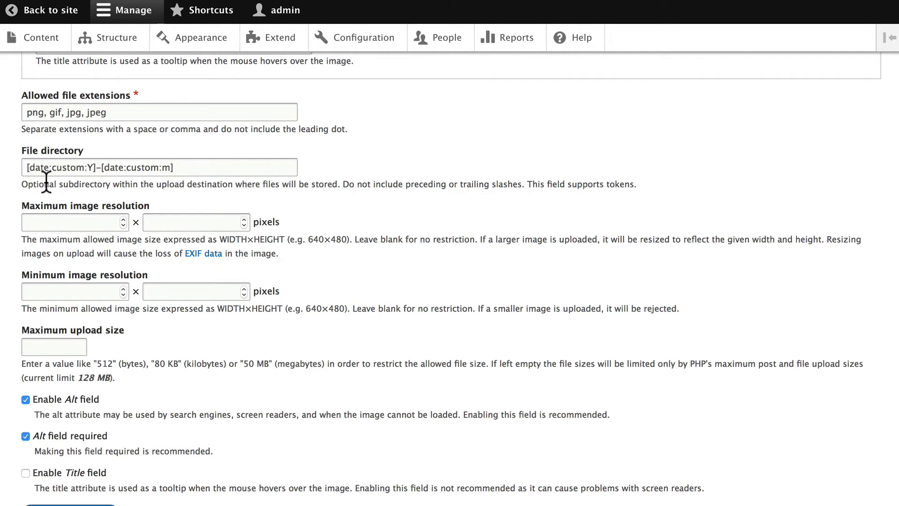
{"action": "mouse_move", "coordinate": [63, 198]}
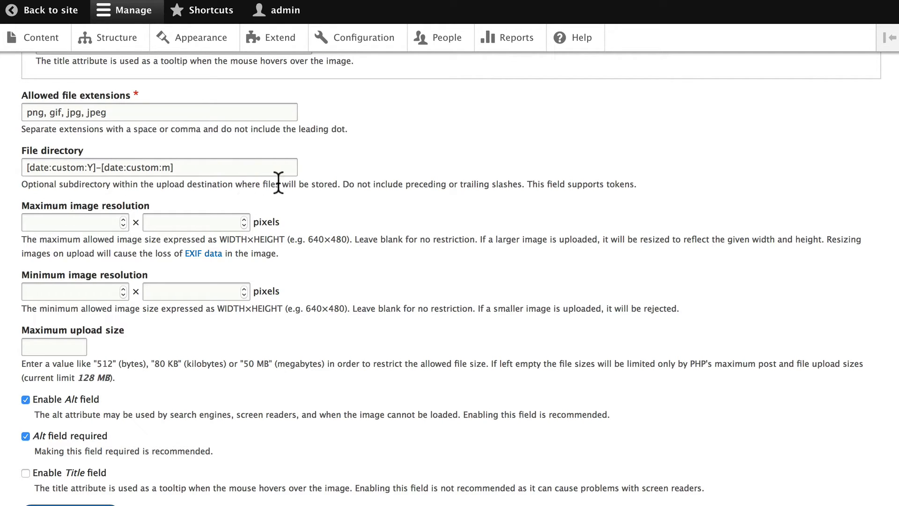
{"action": "mouse_move", "coordinate": [15, 177]}
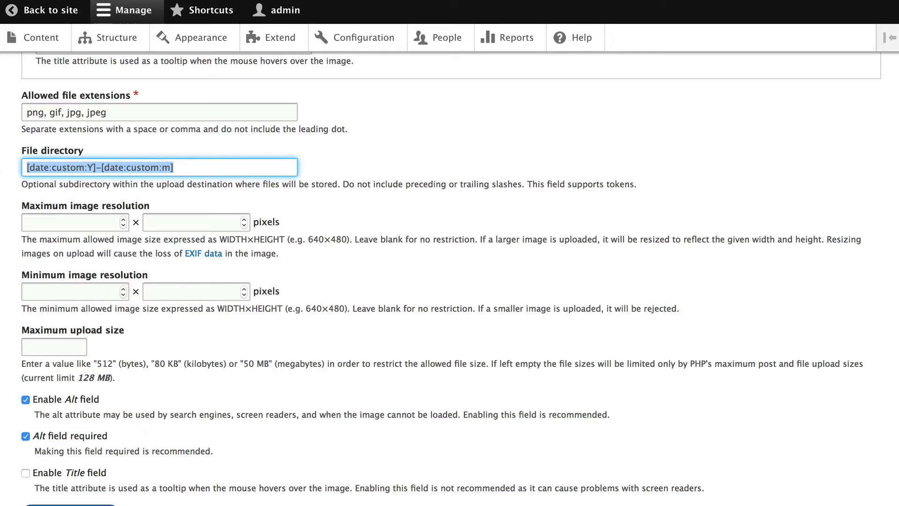
Set the Hotel Picture file directory to 'hotels'.
{"action": "type", "text": "hotels"}
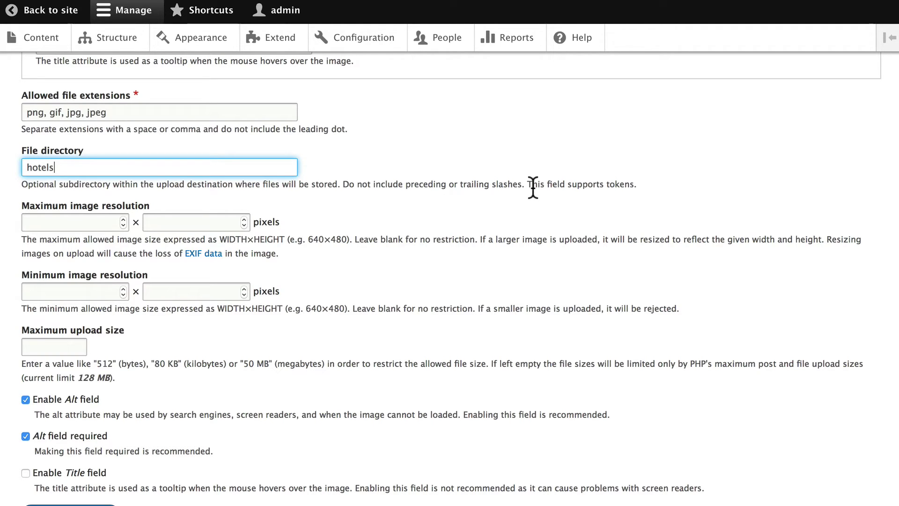
{"action": "mouse_move", "coordinate": [238, 208]}
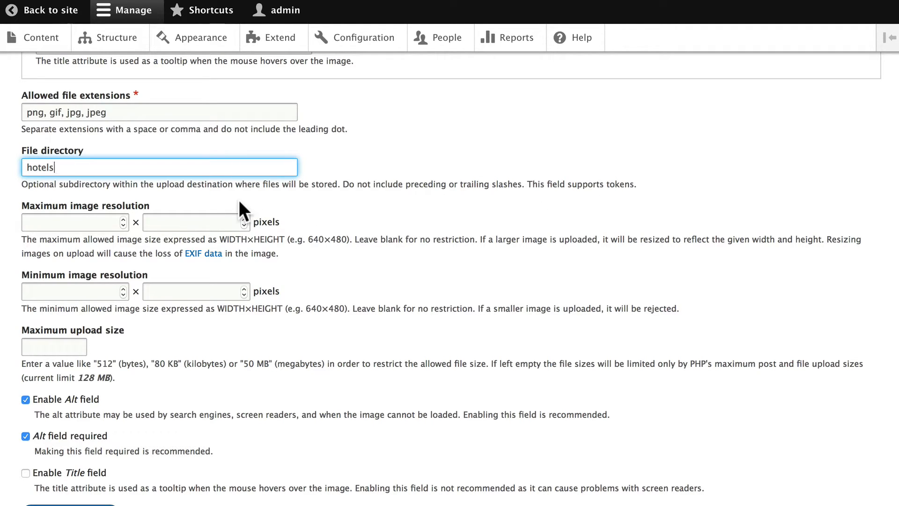
{"action": "type", "text": "/"}
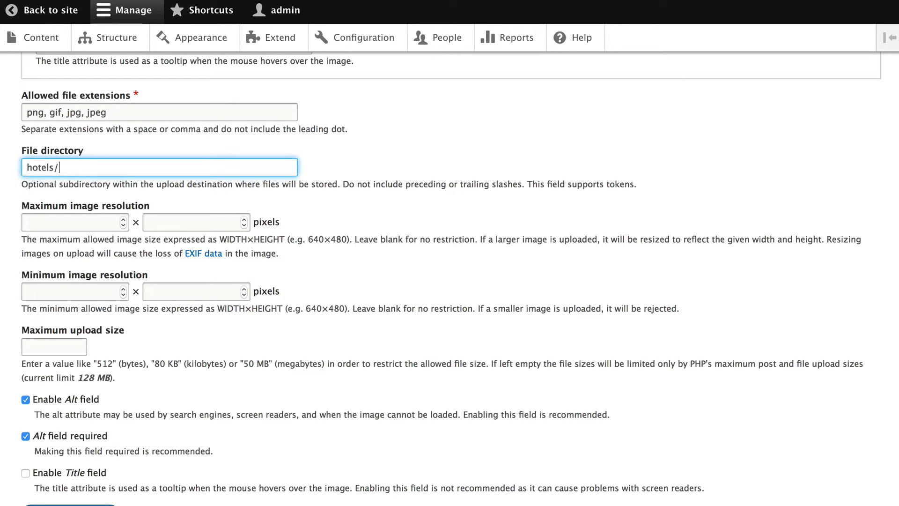
{"action": "mouse_move", "coordinate": [228, 169]}
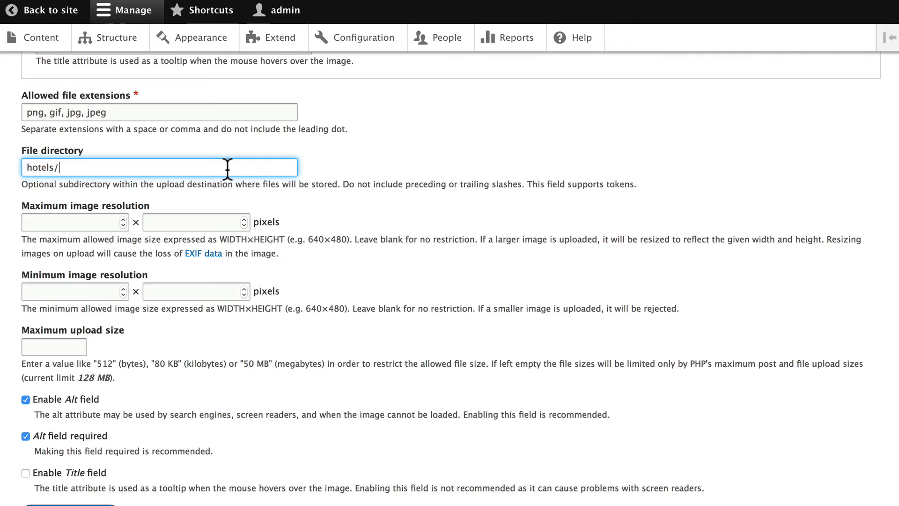
{"action": "key", "text": "Backspace"}
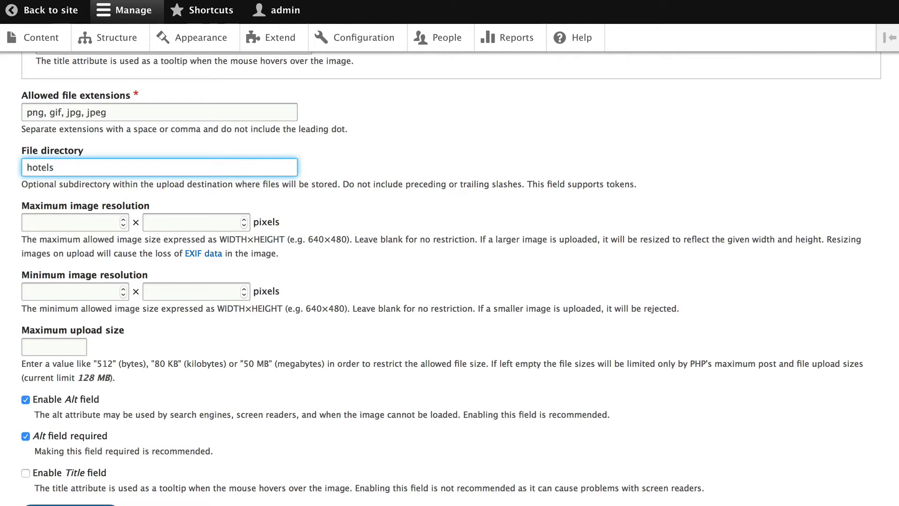
{"action": "mouse_move", "coordinate": [9, 290]}
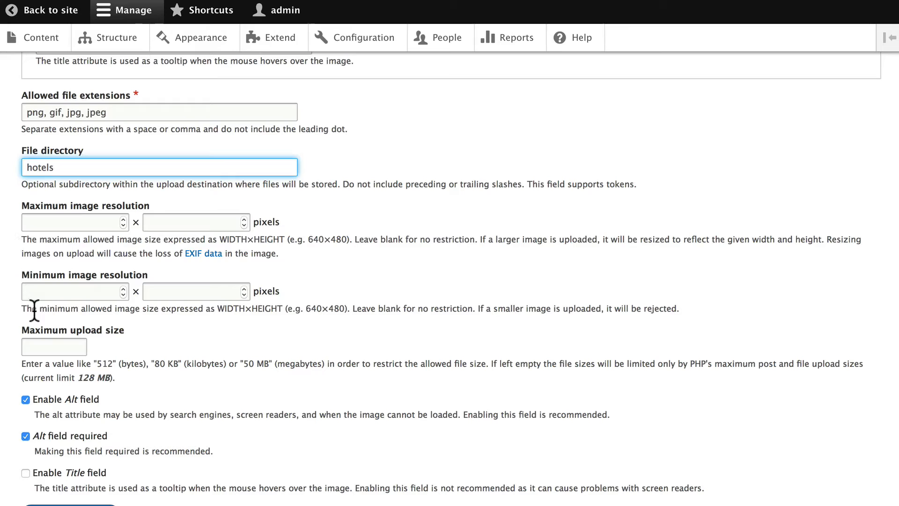
{"action": "mouse_move", "coordinate": [229, 314]}
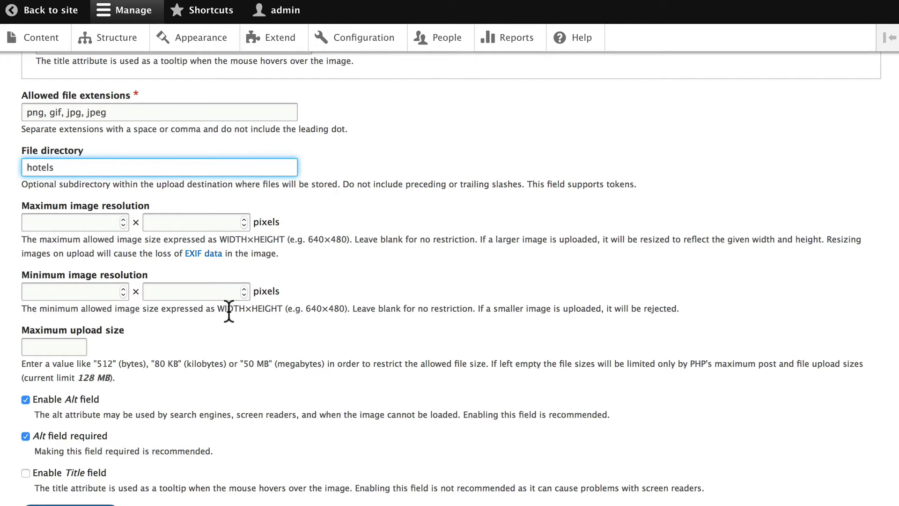
{"action": "mouse_move", "coordinate": [277, 310]}
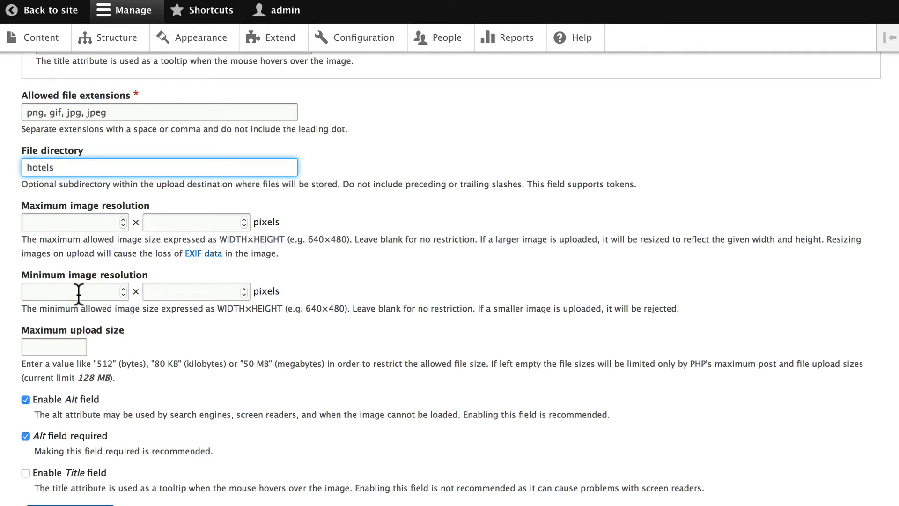
{"action": "mouse_move", "coordinate": [123, 222]}
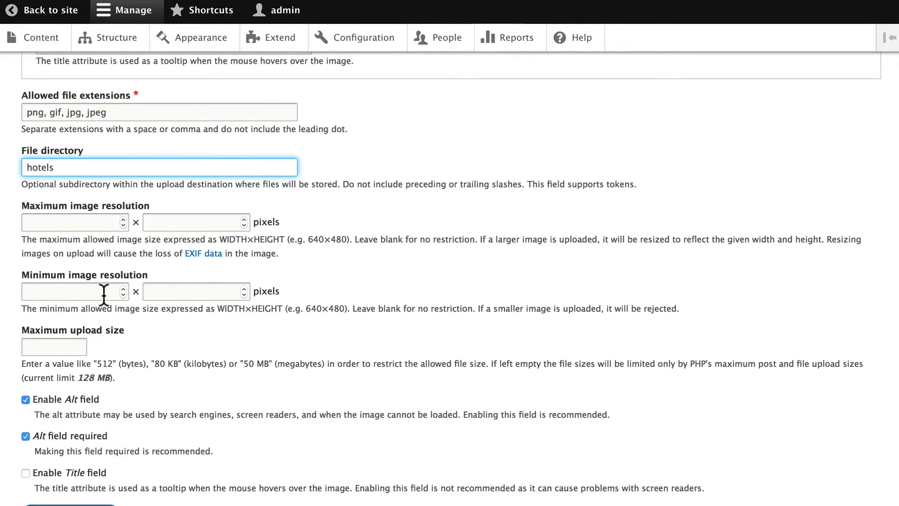
{"action": "mouse_move", "coordinate": [39, 222]}
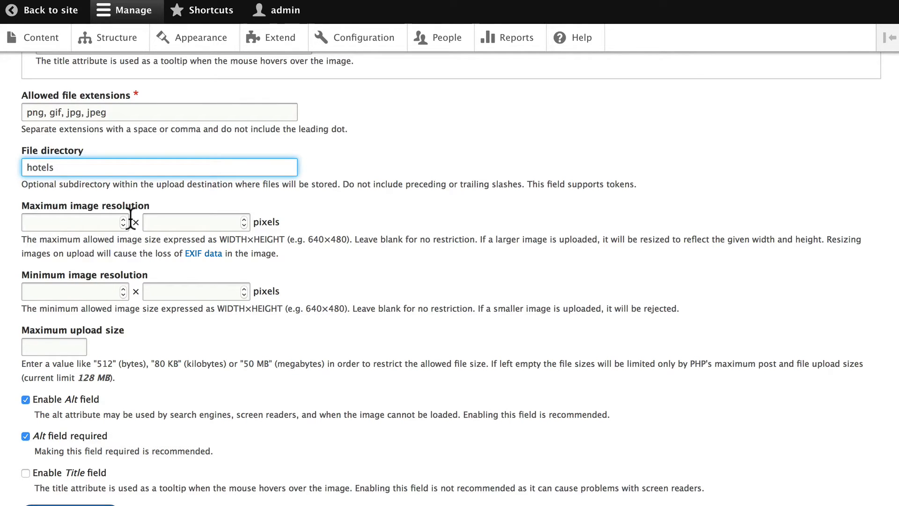
Set minimum image resolution to 500×500 and maximum upload size to 500 KB.
{"action": "left_click", "coordinate": [68, 292]}
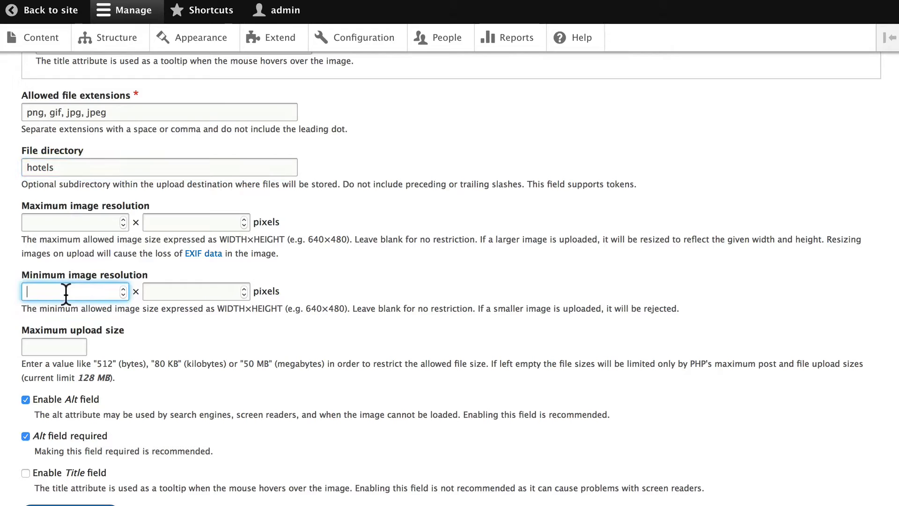
{"action": "type", "text": "500"}
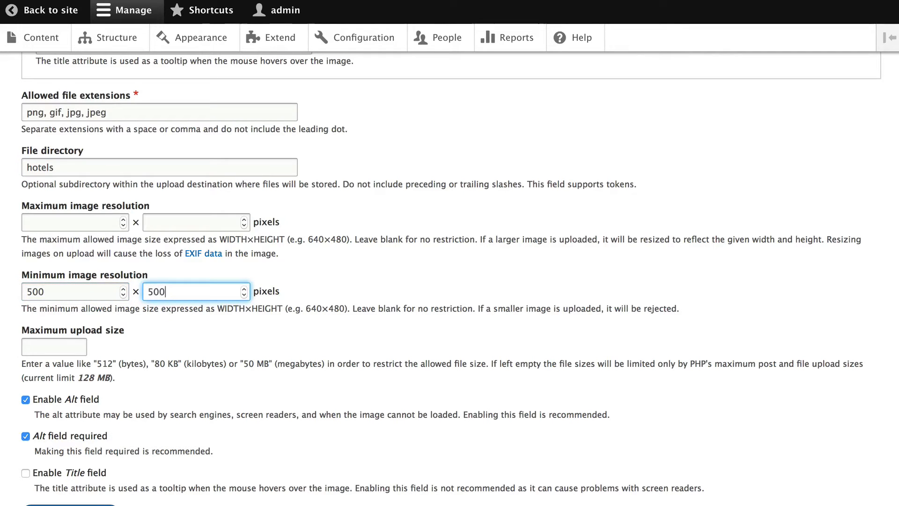
{"action": "left_click", "coordinate": [53, 346]}
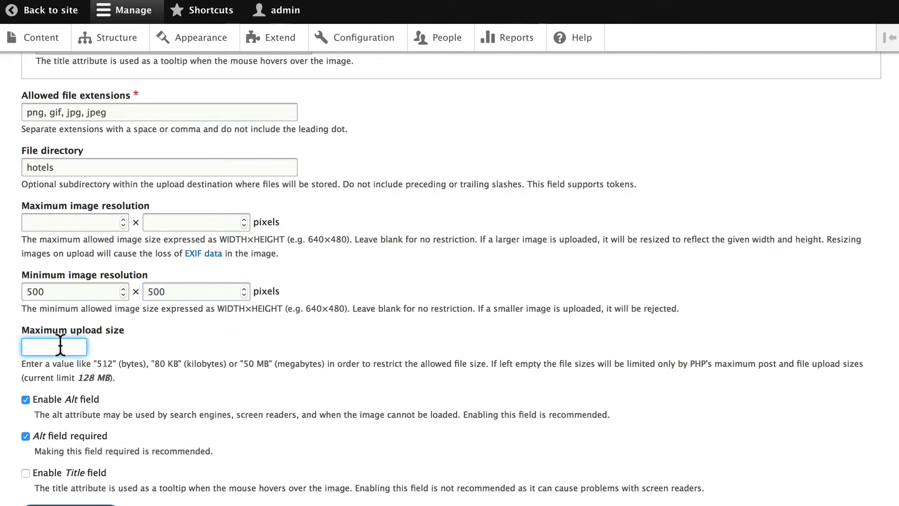
{"action": "type", "text": "500 KB"}
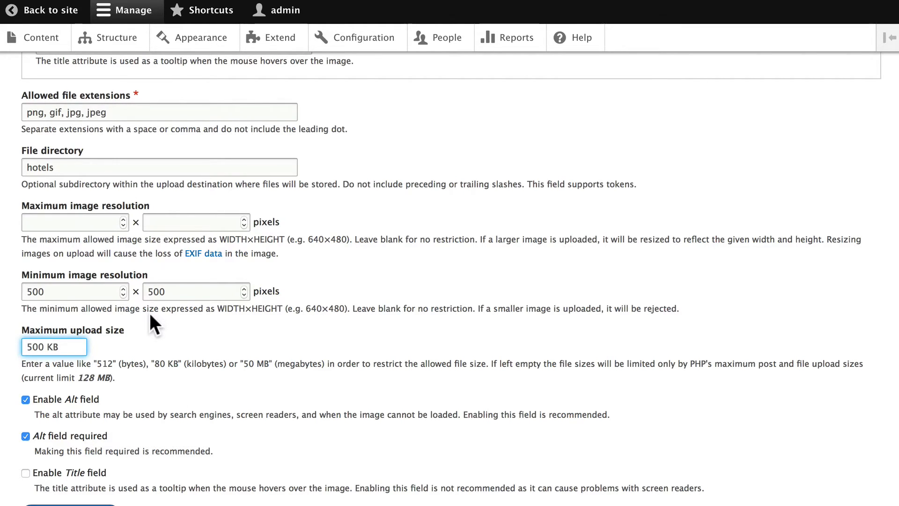
{"action": "scroll", "scroll_direction": "down", "scroll_amount": 3}
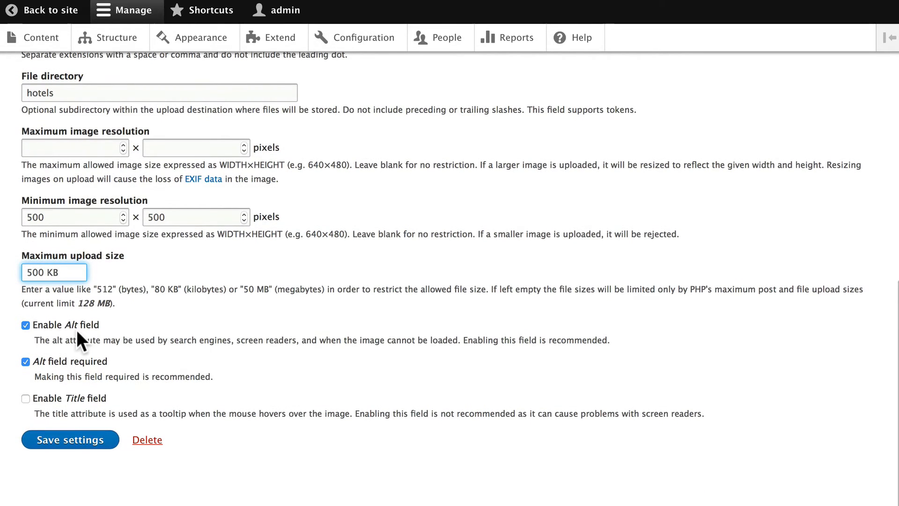
{"action": "mouse_move", "coordinate": [107, 378]}
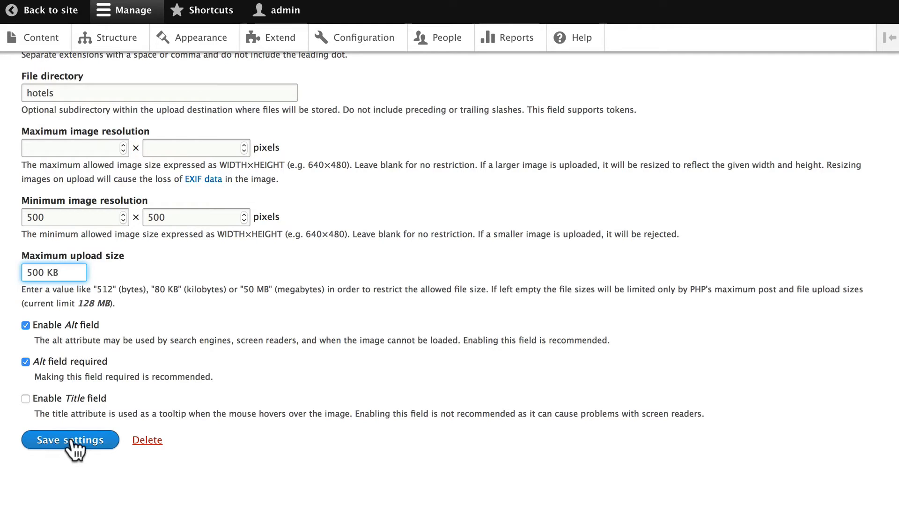
Save Hotel Picture, then create a single-value Link field labelled 'Hotel Website'.
{"action": "left_click", "coordinate": [70, 439]}
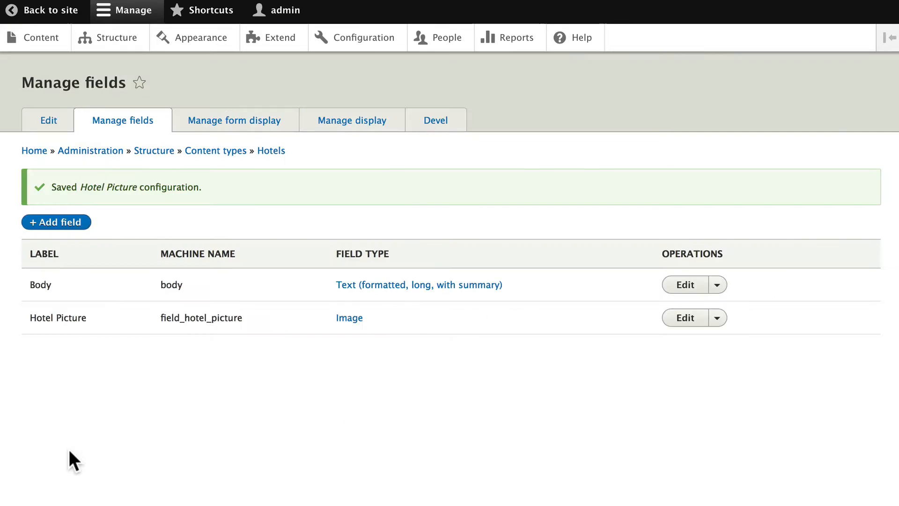
{"action": "mouse_move", "coordinate": [378, 346]}
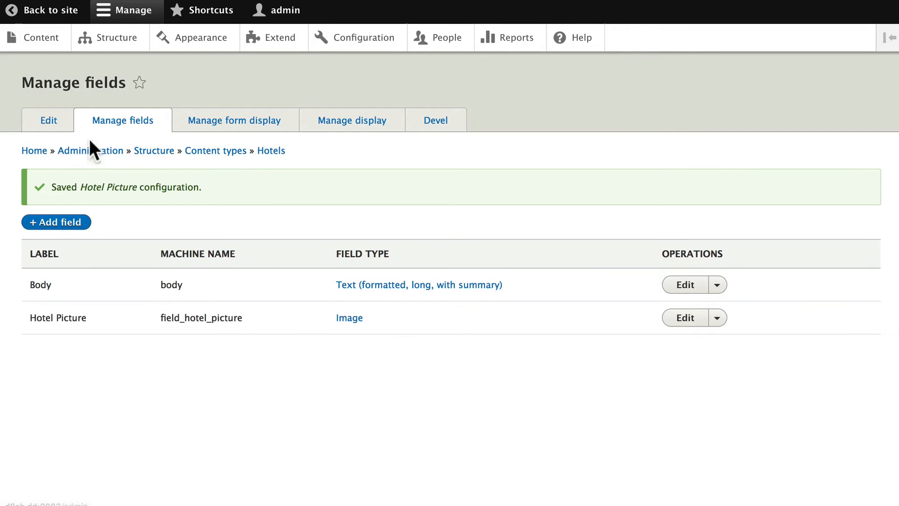
{"action": "left_click", "coordinate": [55, 222]}
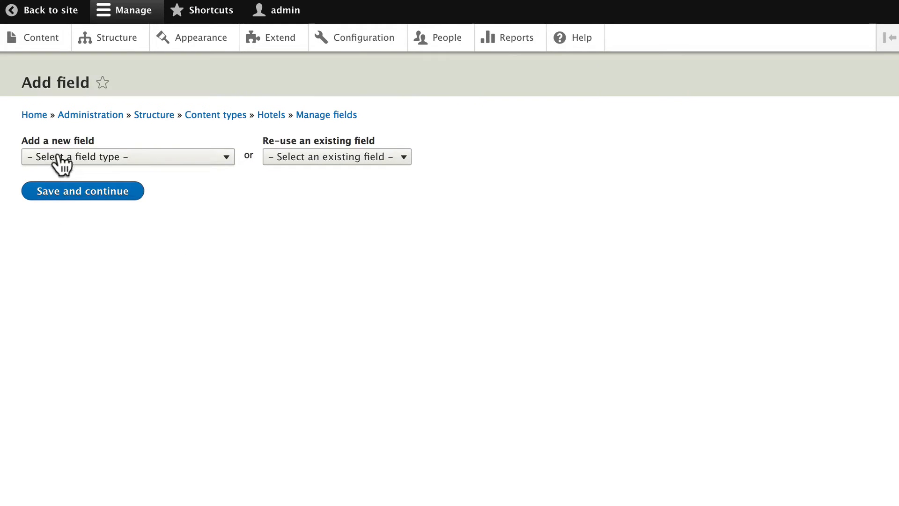
{"action": "left_click", "coordinate": [126, 156]}
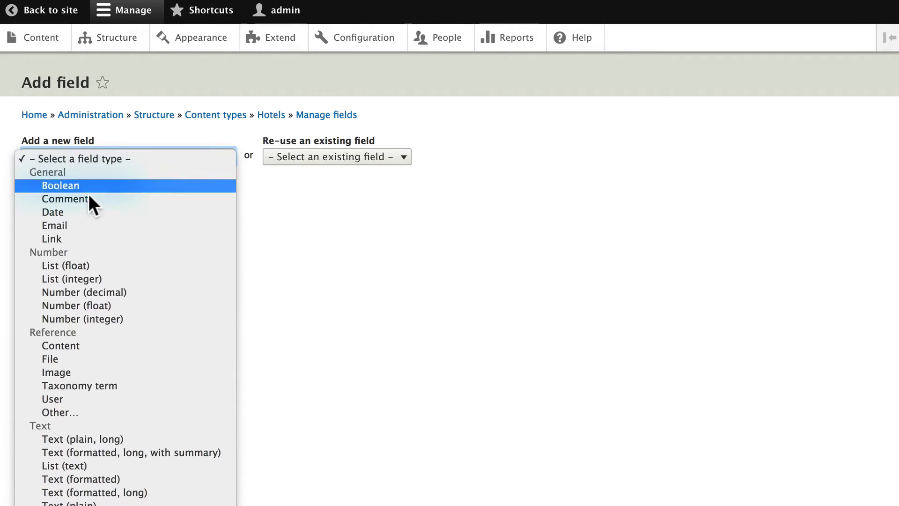
{"action": "mouse_move", "coordinate": [45, 246]}
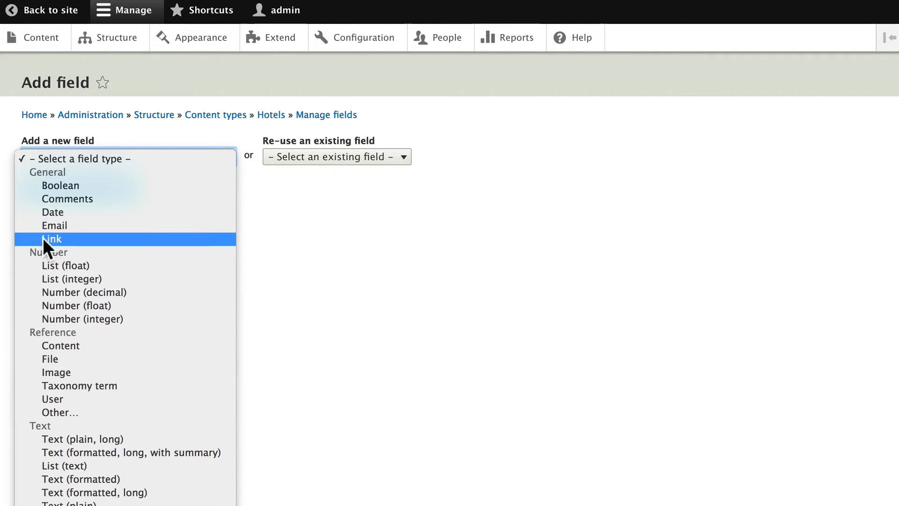
{"action": "left_click", "coordinate": [50, 239]}
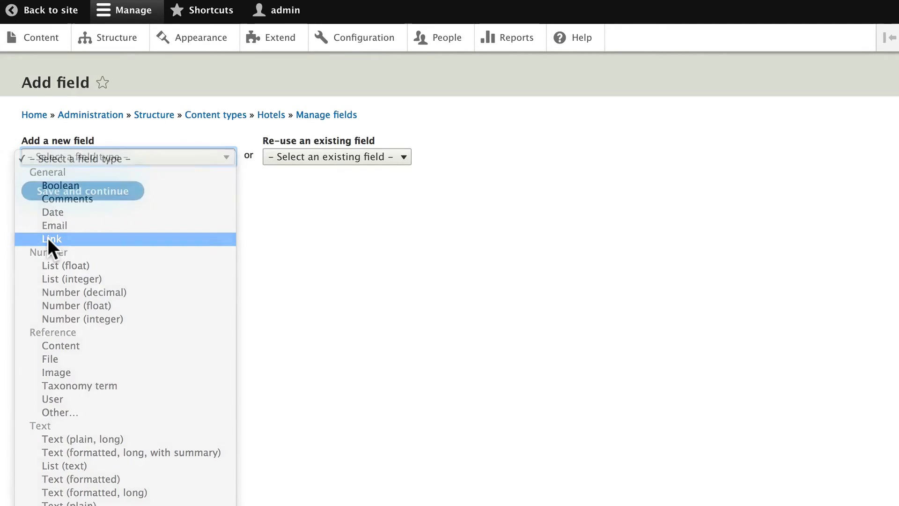
{"action": "left_click", "coordinate": [50, 239]}
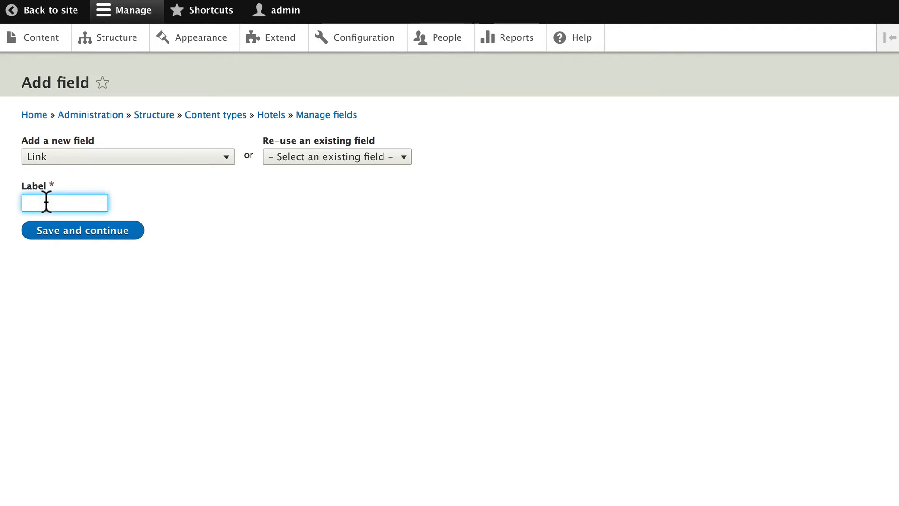
{"action": "type", "text": "Hotel Website"}
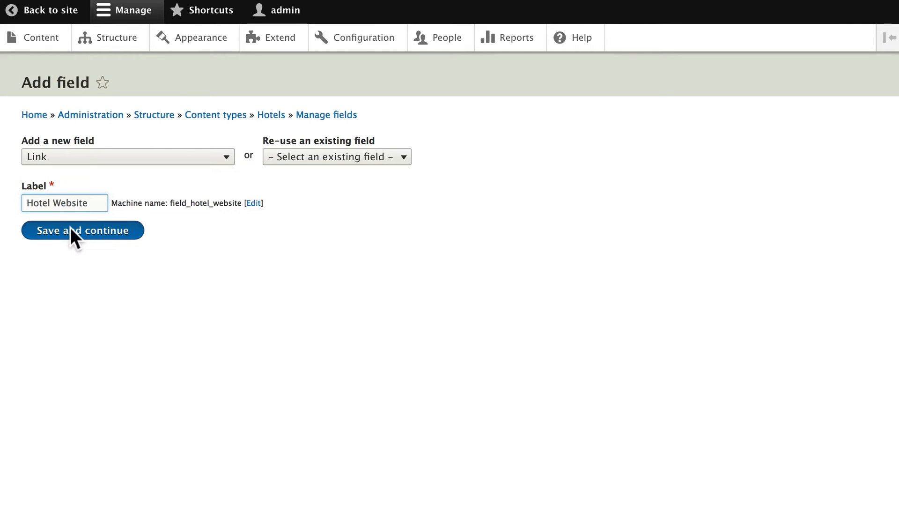
{"action": "left_click", "coordinate": [82, 230]}
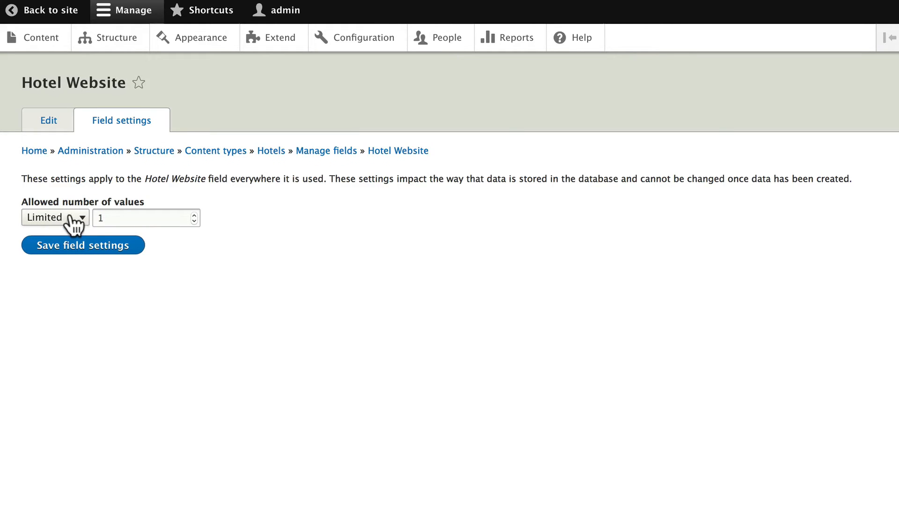
{"action": "mouse_move", "coordinate": [70, 305]}
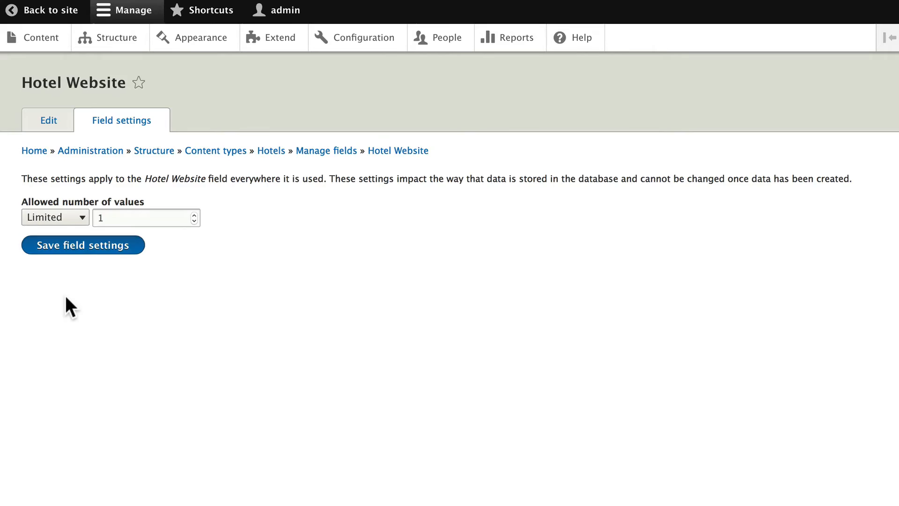
{"action": "left_click", "coordinate": [83, 245]}
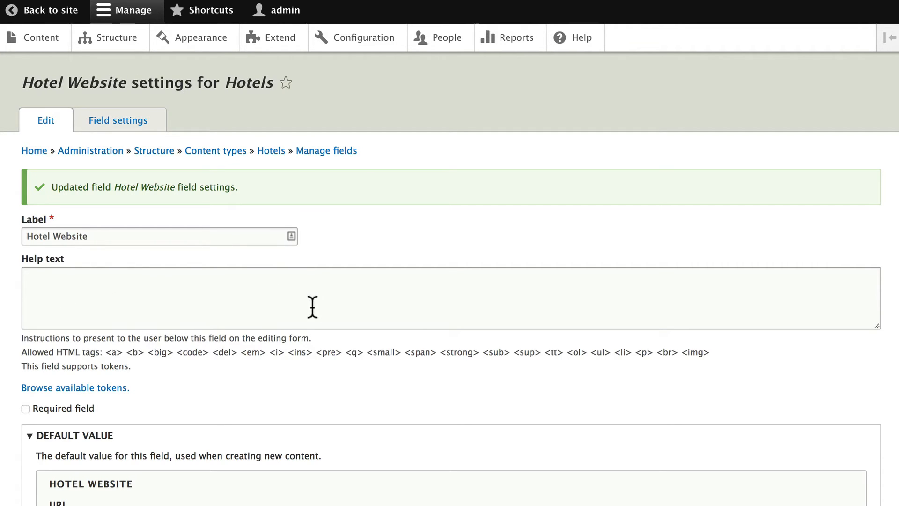
{"action": "mouse_move", "coordinate": [138, 298]}
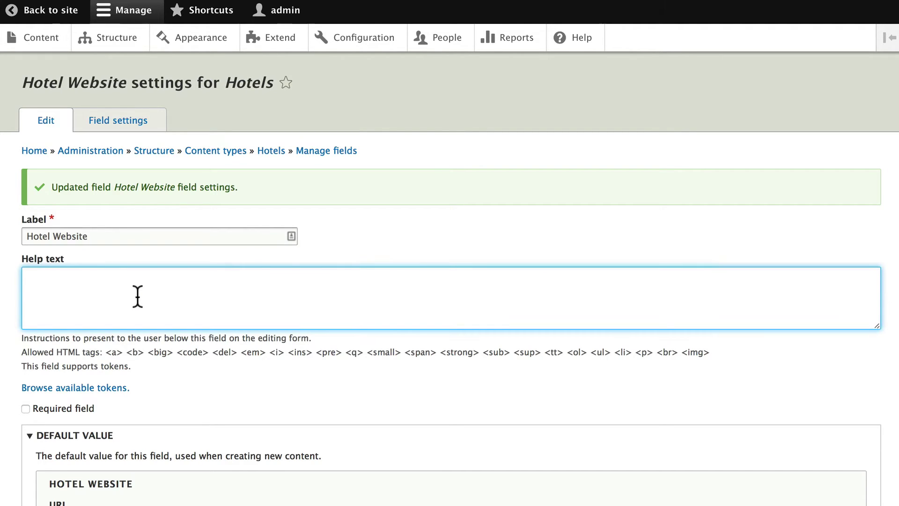
Add help text asking that the link go to the hotel's home page.
{"action": "type", "text": "Make sure"}
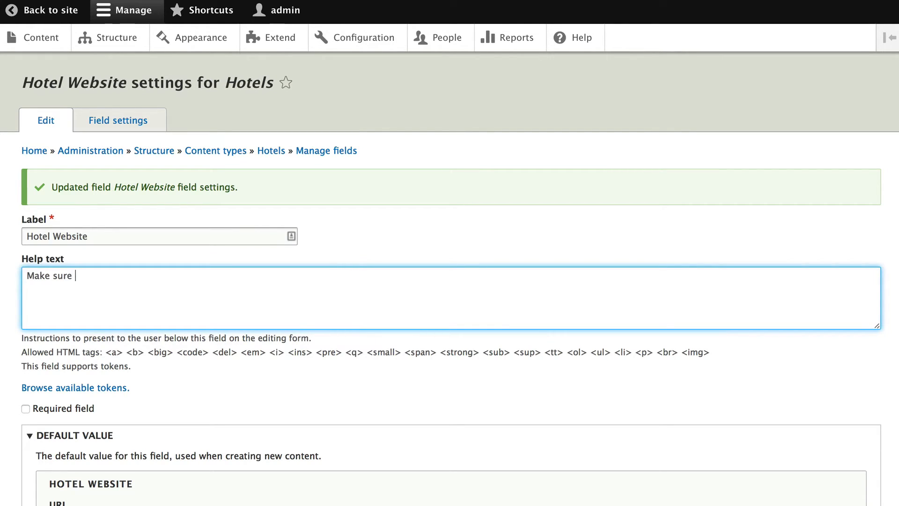
{"action": "type", "text": "the link go"}
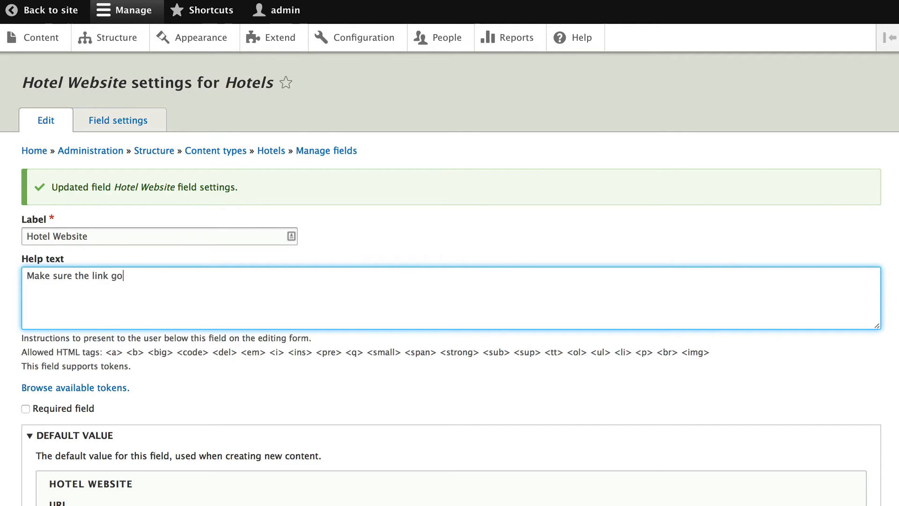
{"action": "type", "text": "es to the hotels'"}
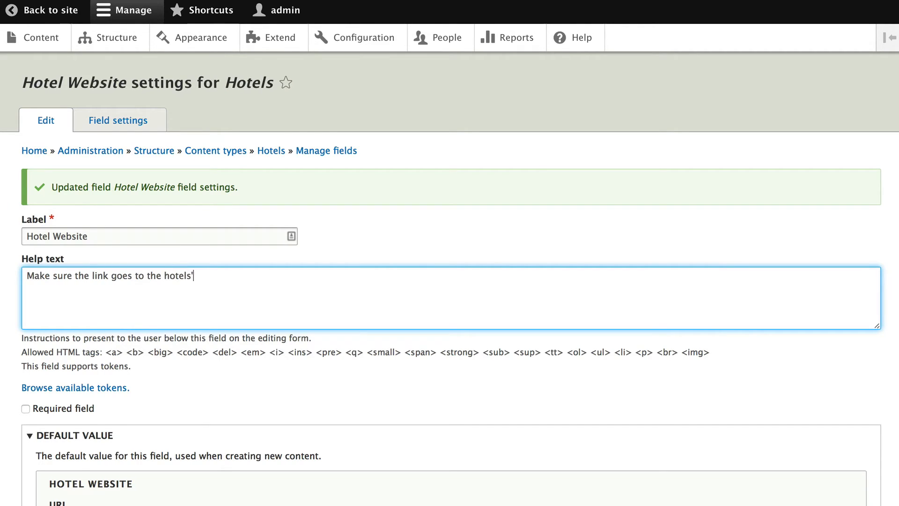
{"action": "type", "text": "s home page."}
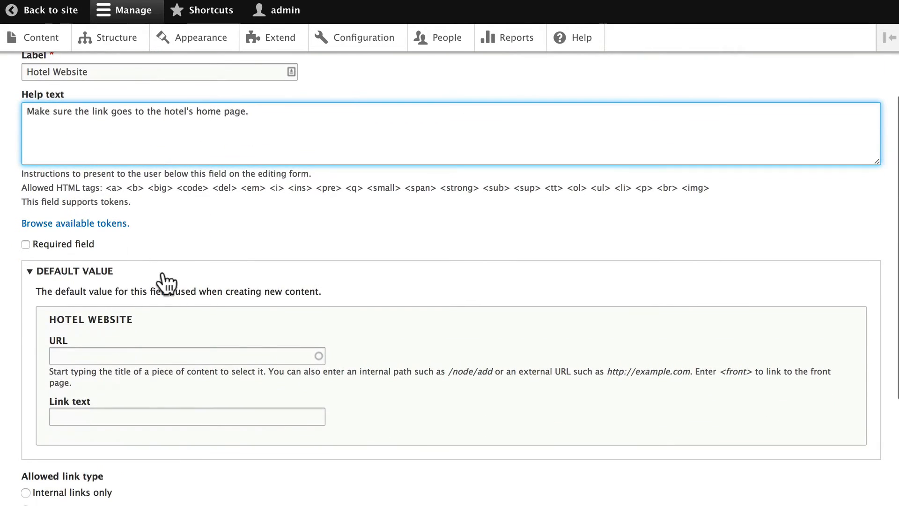
Allow external links only for Hotel Website and save its settings.
{"action": "scroll", "scroll_direction": "down", "scroll_amount": 3}
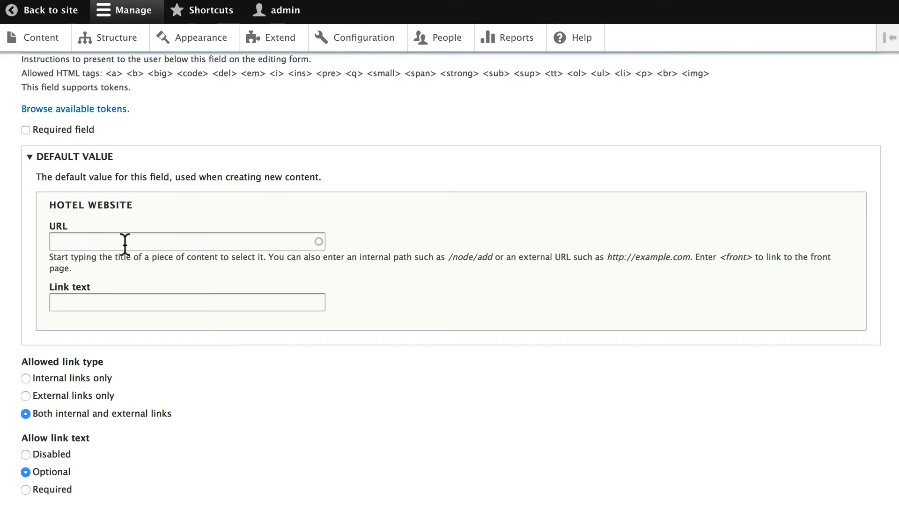
{"action": "scroll", "scroll_direction": "down", "scroll_amount": 3}
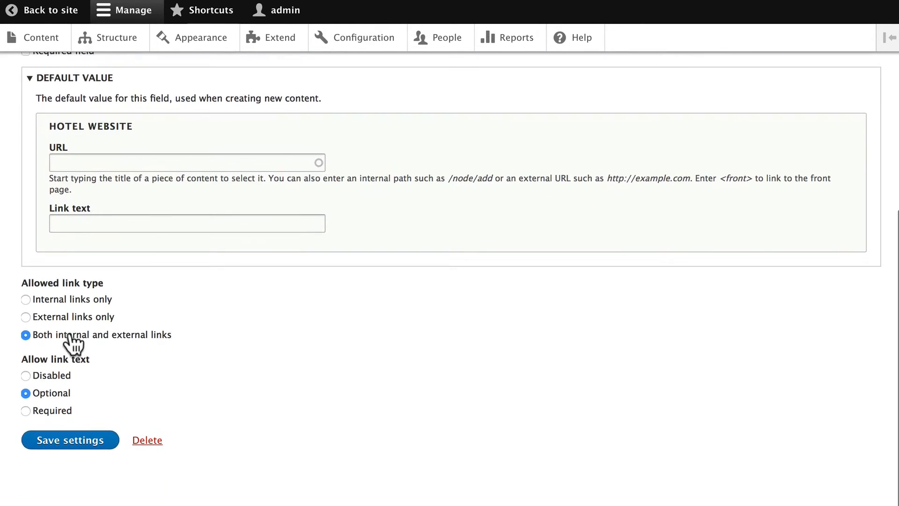
{"action": "mouse_move", "coordinate": [135, 346]}
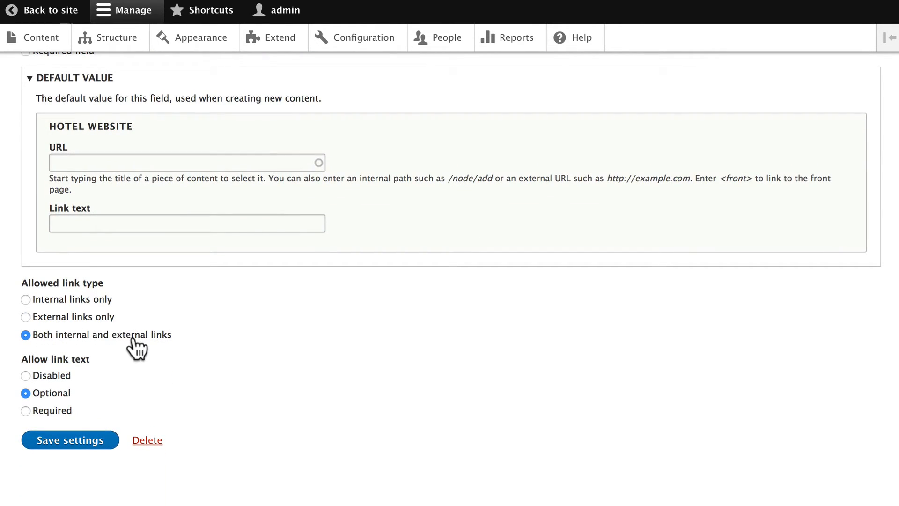
{"action": "left_click", "coordinate": [25, 317]}
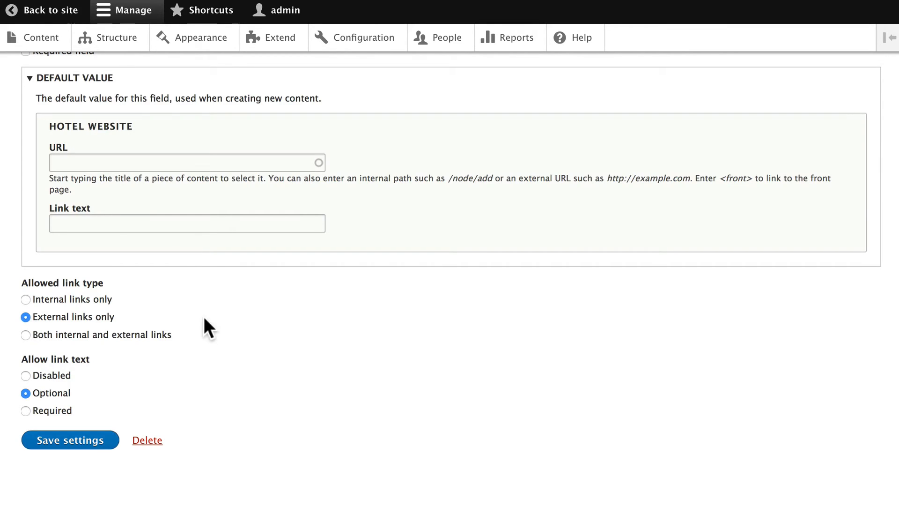
{"action": "mouse_move", "coordinate": [37, 390]}
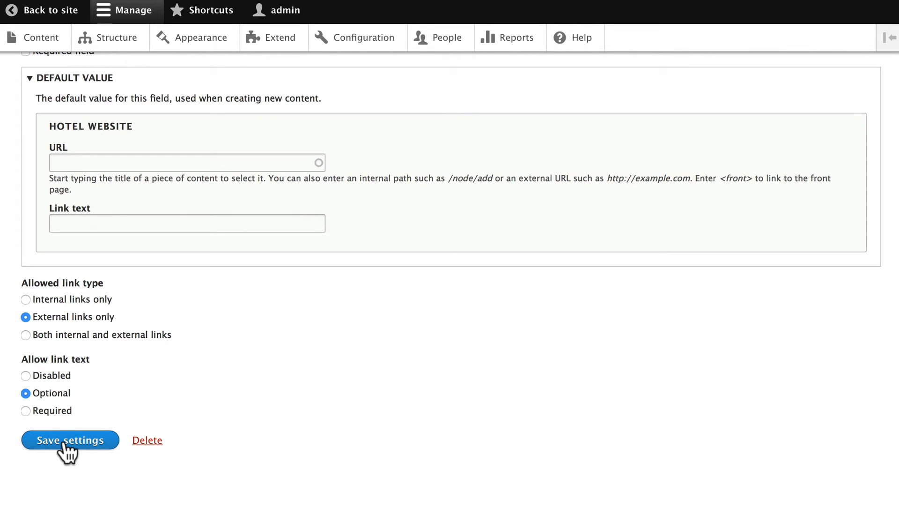
{"action": "left_click", "coordinate": [69, 440]}
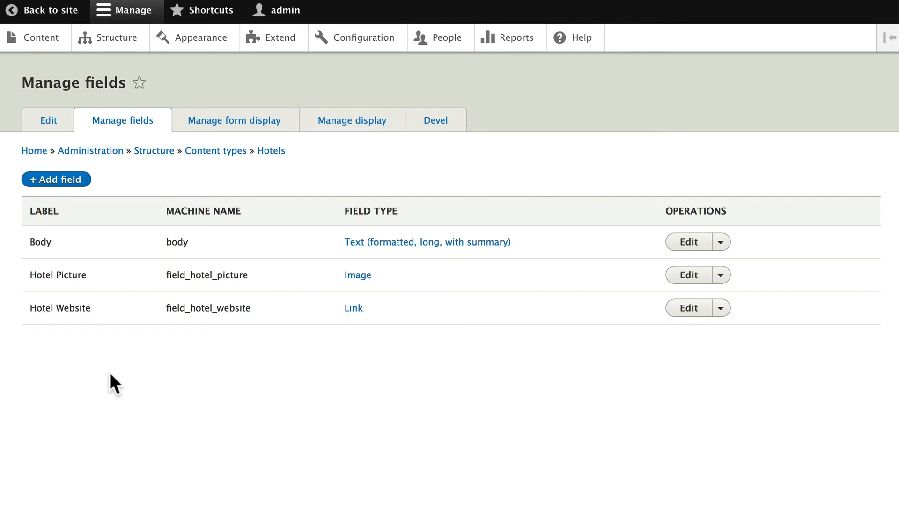
Start adding a new field to Hotels and open the field type list.
{"action": "left_click", "coordinate": [55, 179]}
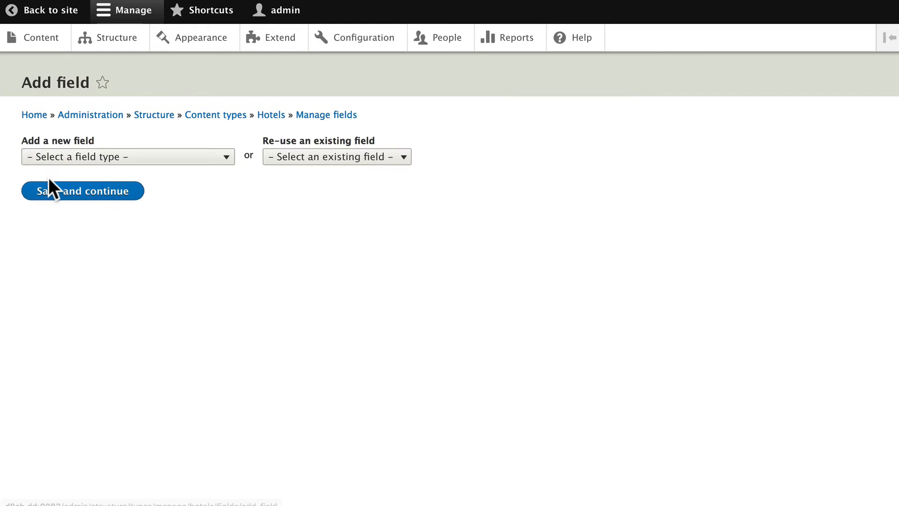
{"action": "left_click", "coordinate": [128, 157]}
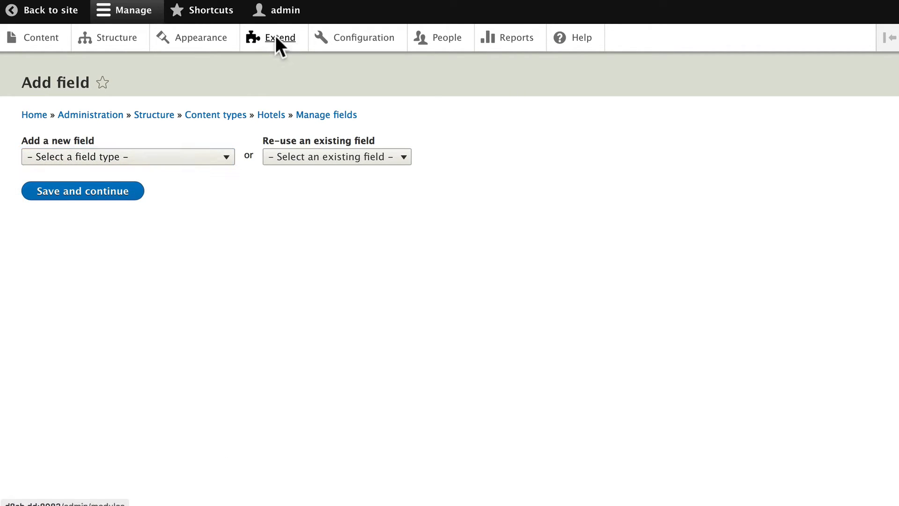
Install the Telephone module from the Extend page's Field Types section.
{"action": "left_click", "coordinate": [278, 37]}
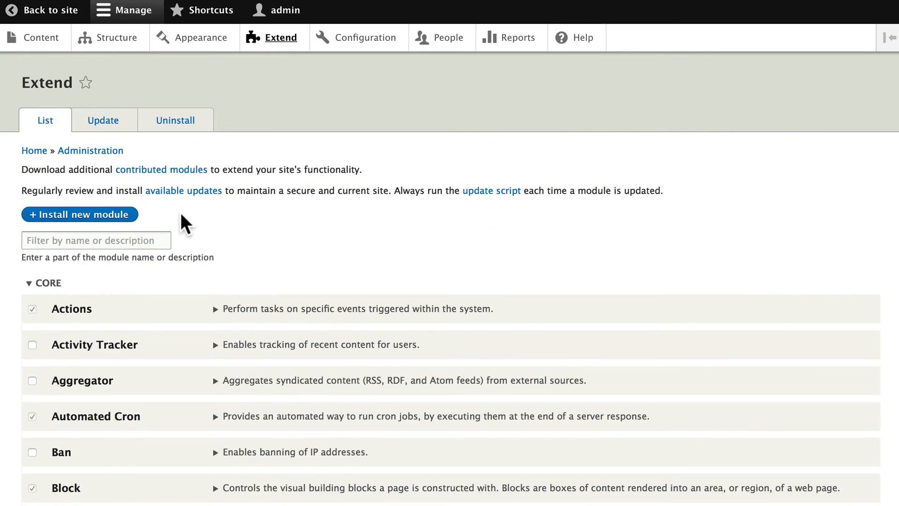
{"action": "scroll", "scroll_direction": "down", "scroll_amount": 3}
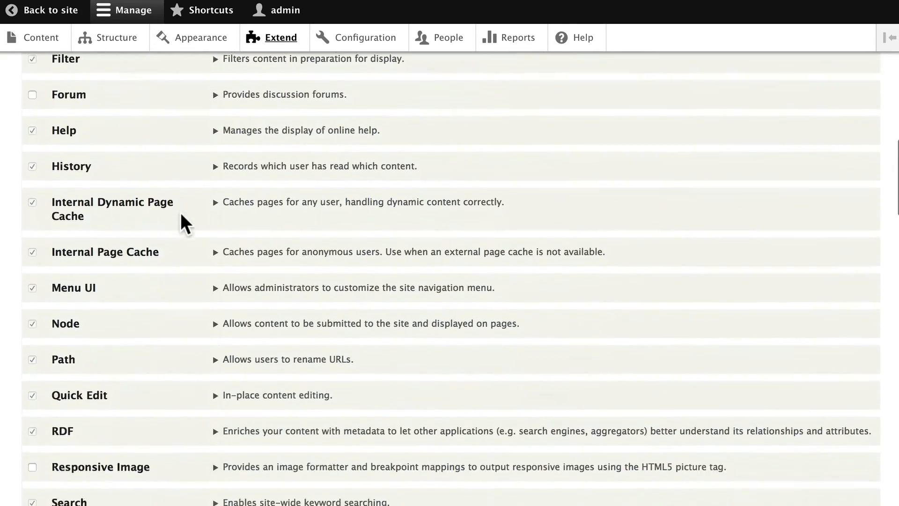
{"action": "scroll", "scroll_direction": "down", "scroll_amount": 3}
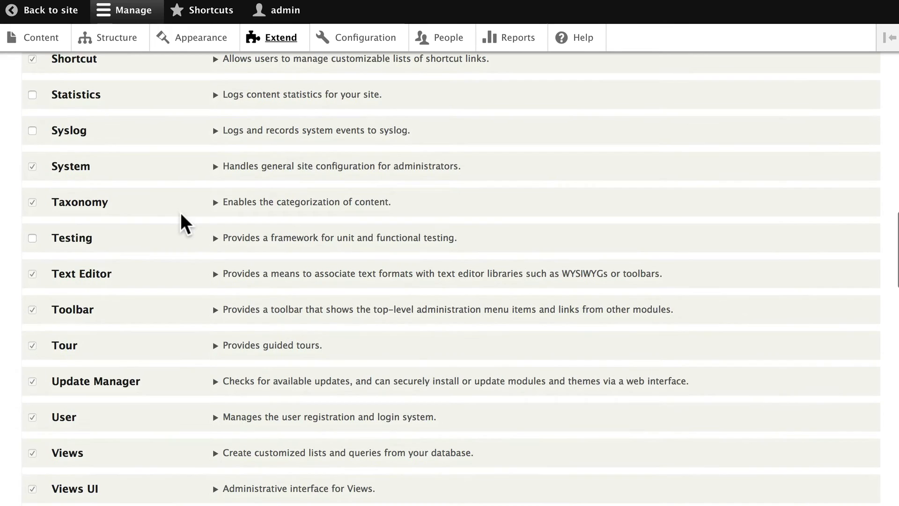
{"action": "scroll", "scroll_direction": "down", "scroll_amount": 3}
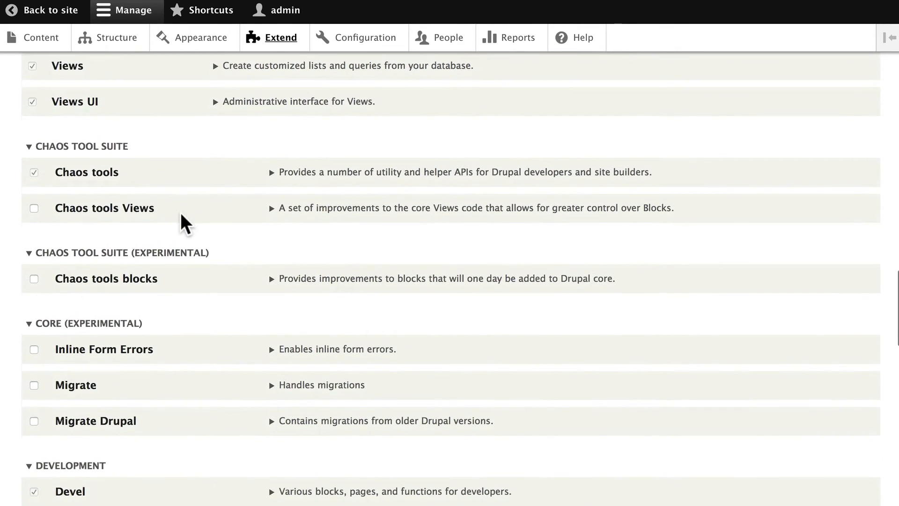
{"action": "scroll", "scroll_direction": "down", "scroll_amount": 3}
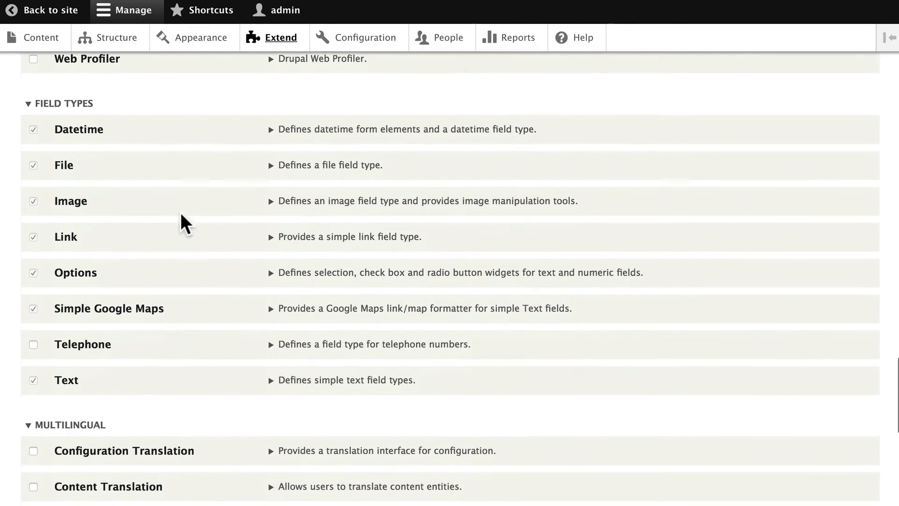
{"action": "scroll", "scroll_direction": "down", "scroll_amount": 3}
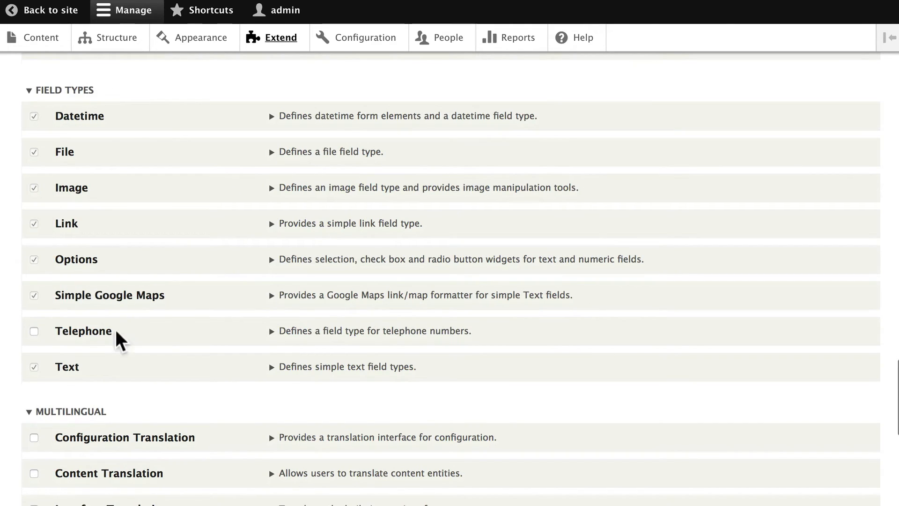
{"action": "scroll", "scroll_direction": "down", "scroll_amount": 3}
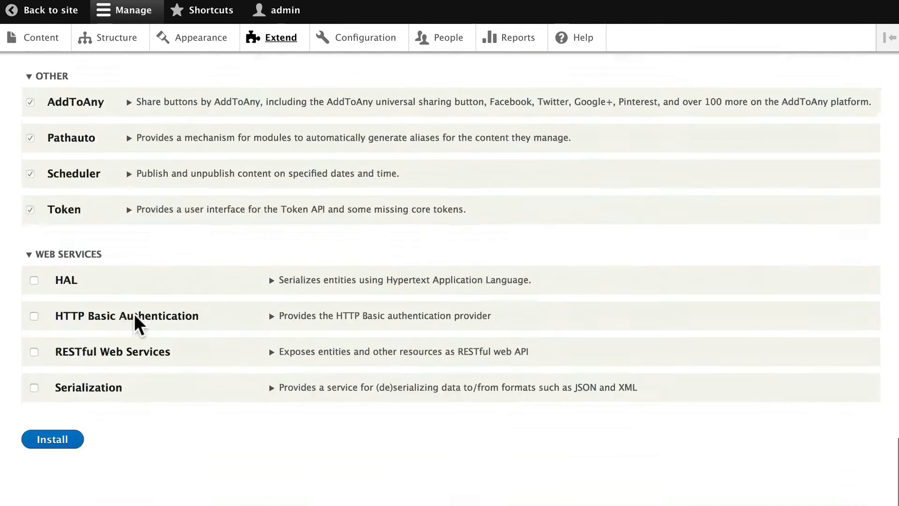
{"action": "mouse_move", "coordinate": [94, 462]}
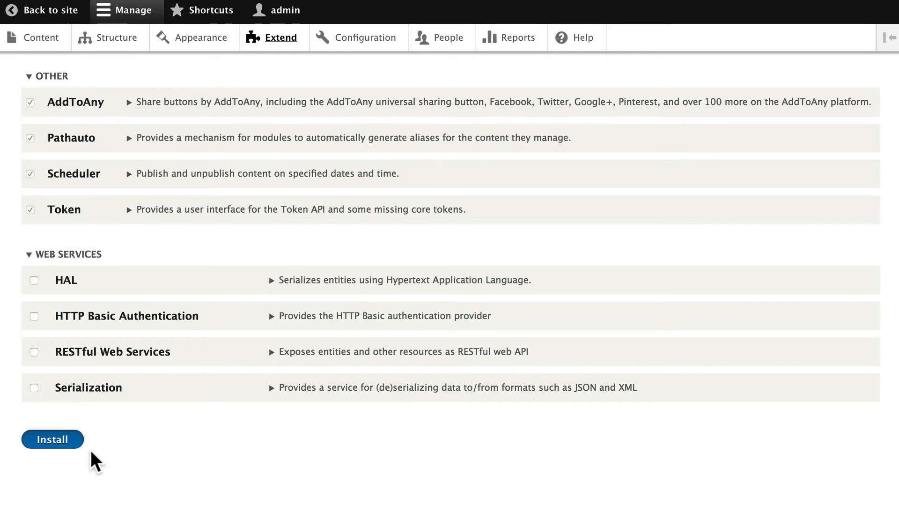
{"action": "left_click", "coordinate": [52, 439]}
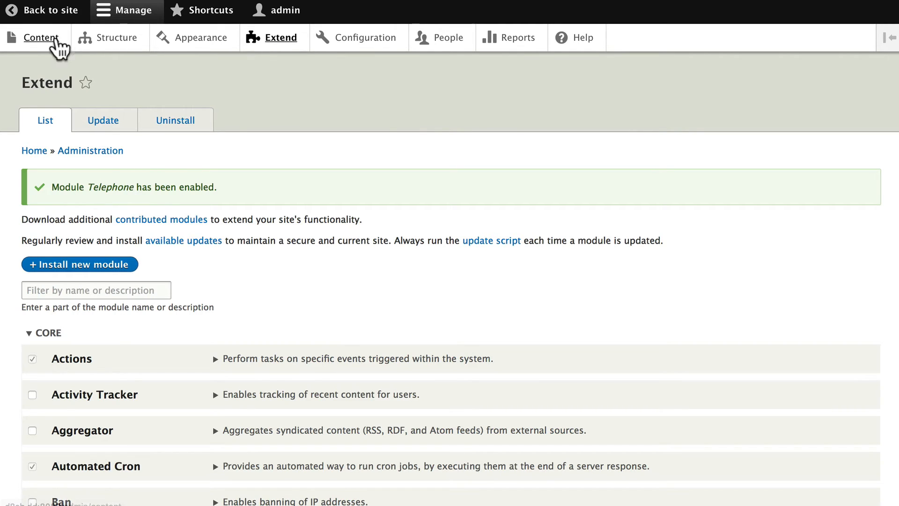
Add a shortcut to the Hotels Manage fields page and view the Shortcuts toolbar.
{"action": "left_click", "coordinate": [119, 37]}
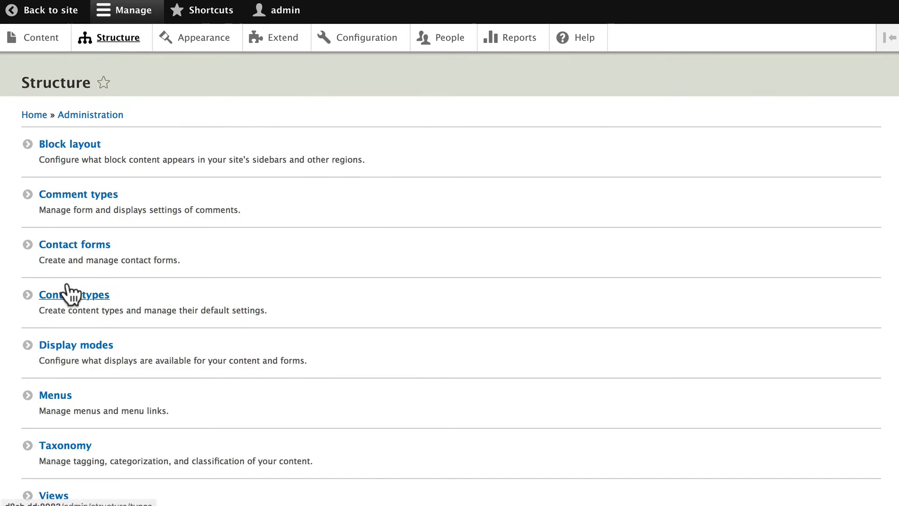
{"action": "left_click", "coordinate": [73, 294]}
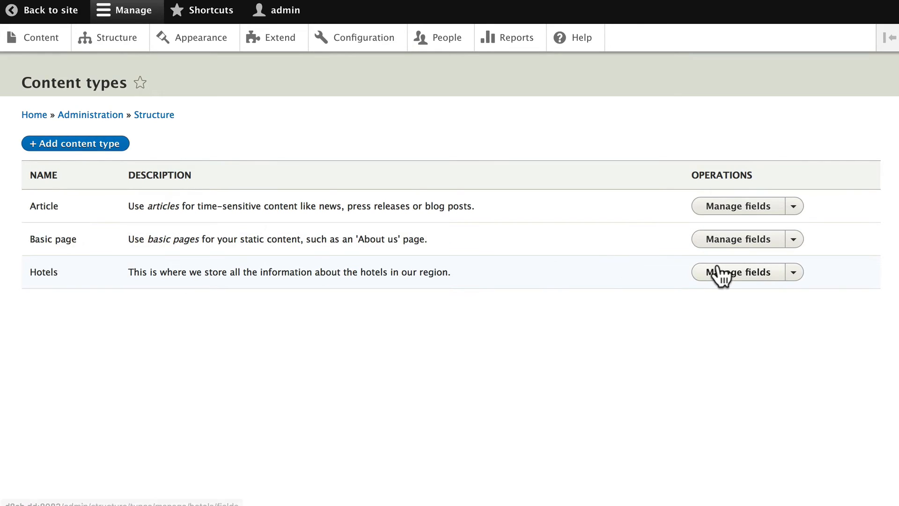
{"action": "left_click", "coordinate": [736, 273]}
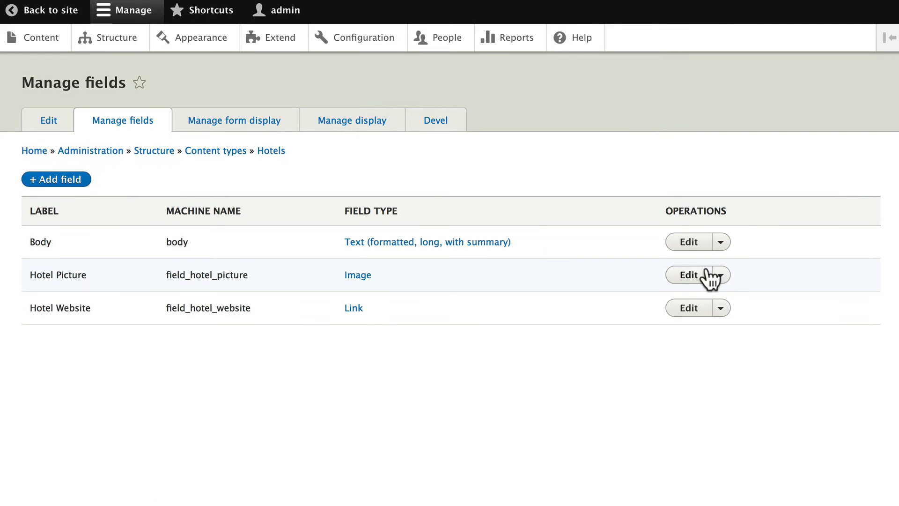
{"action": "mouse_move", "coordinate": [139, 82]}
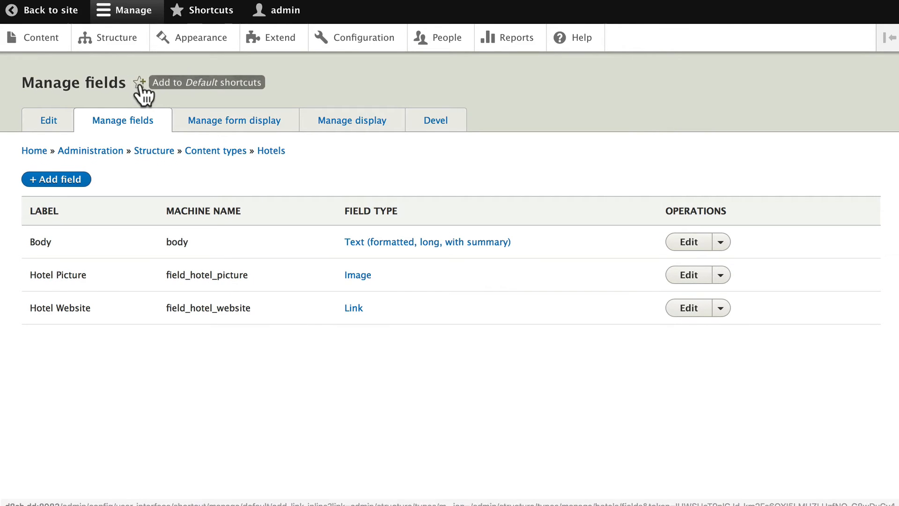
{"action": "left_click", "coordinate": [139, 83]}
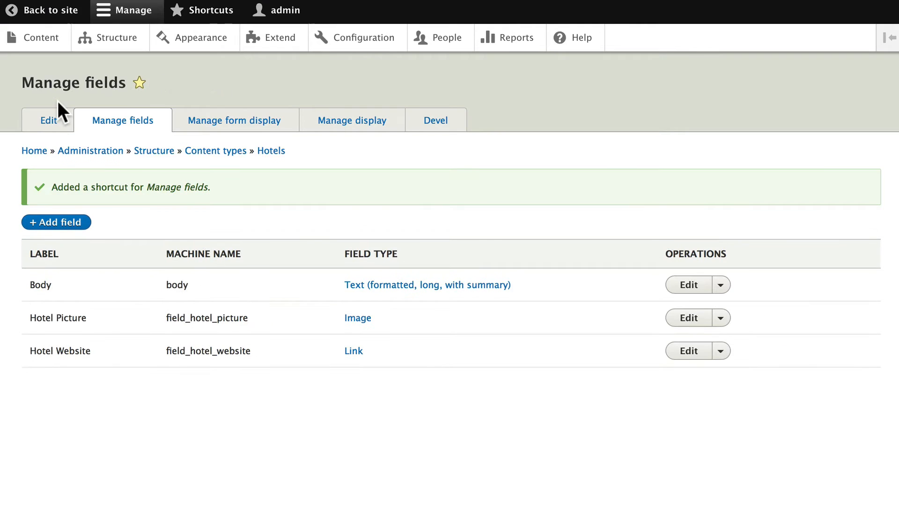
{"action": "left_click", "coordinate": [211, 10]}
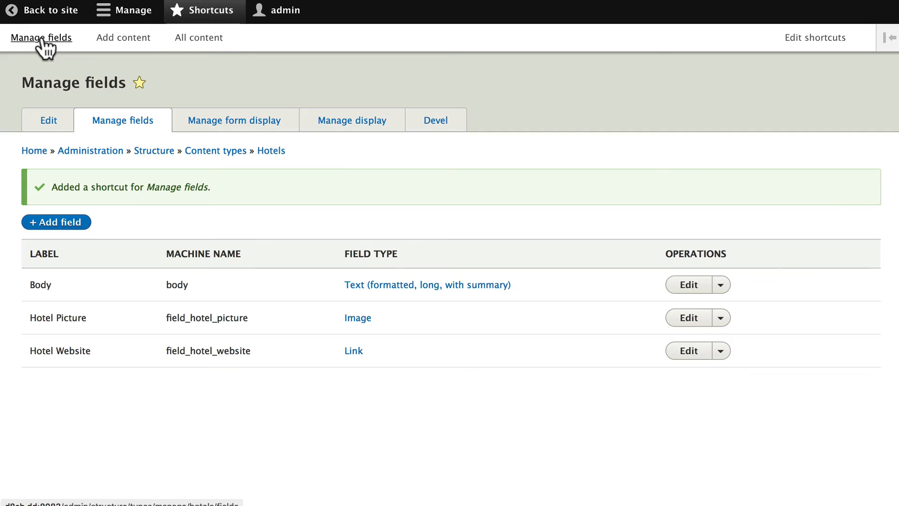
{"action": "mouse_move", "coordinate": [105, 169]}
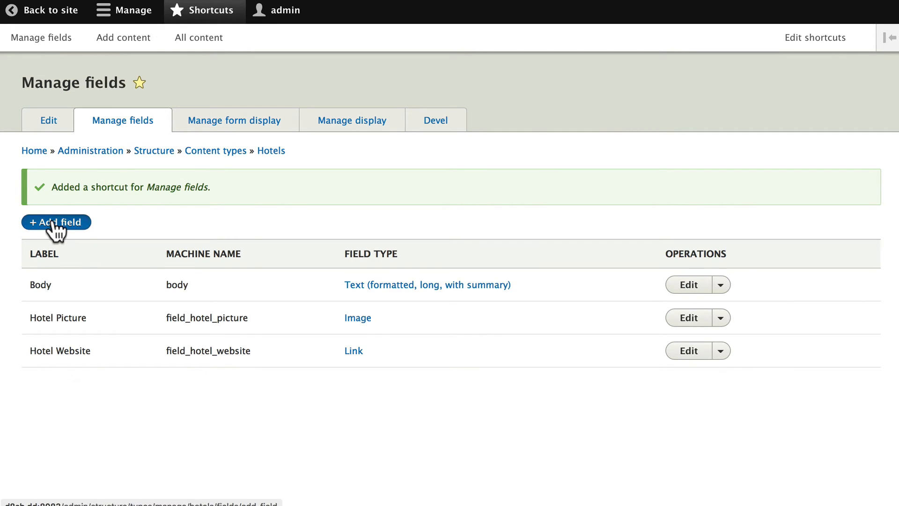
Create a Telephone number field labelled 'Hotel Phone' on the Hotels content type.
{"action": "left_click", "coordinate": [56, 222]}
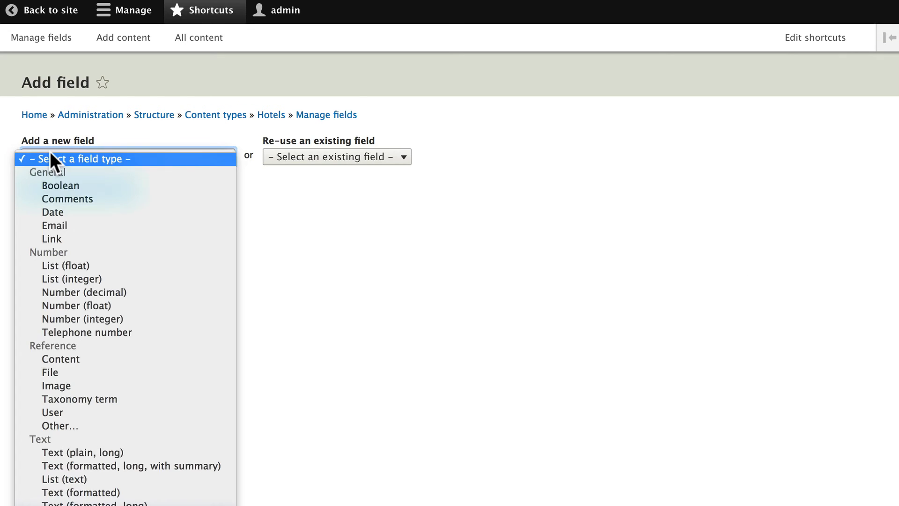
{"action": "mouse_move", "coordinate": [78, 339]}
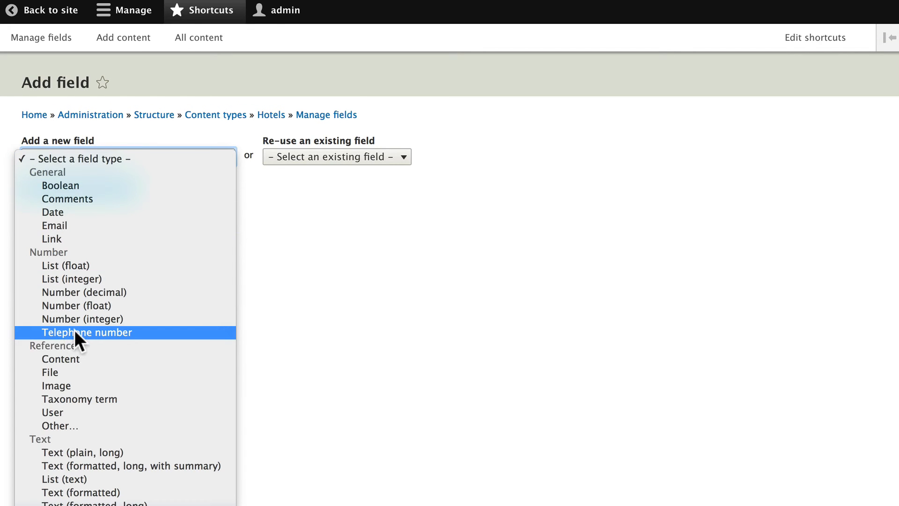
{"action": "left_click", "coordinate": [86, 332]}
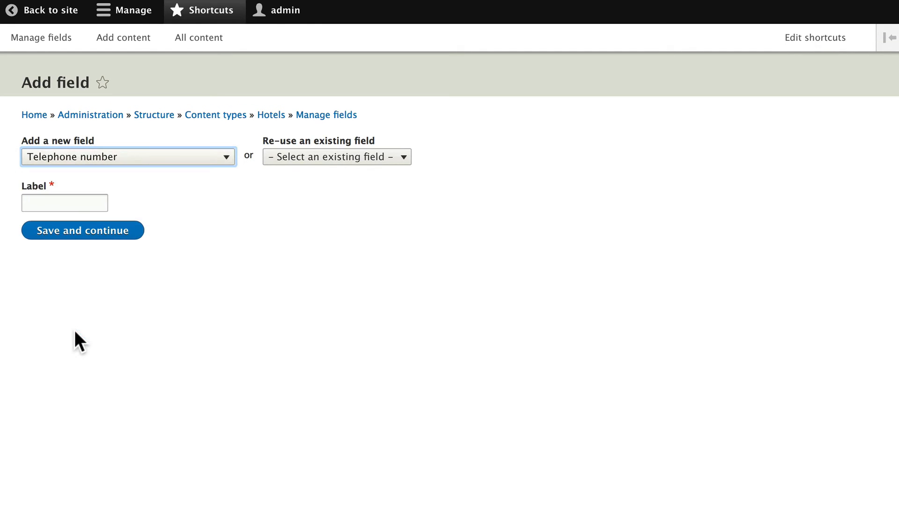
{"action": "left_click", "coordinate": [64, 203]}
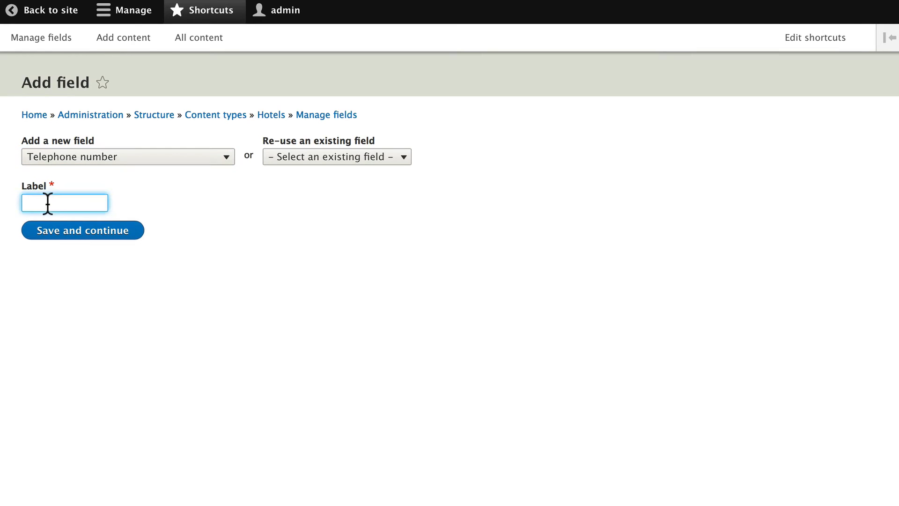
{"action": "type", "text": "Hotel Phone"}
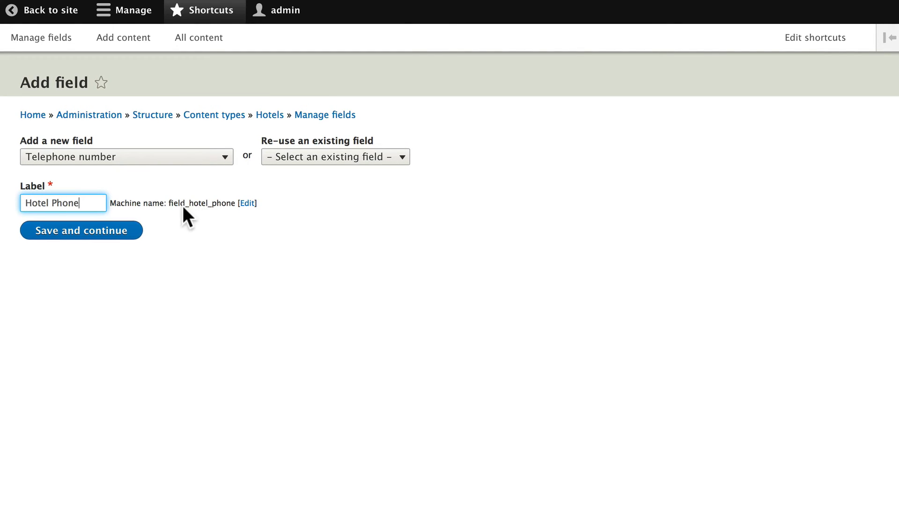
{"action": "mouse_move", "coordinate": [190, 206]}
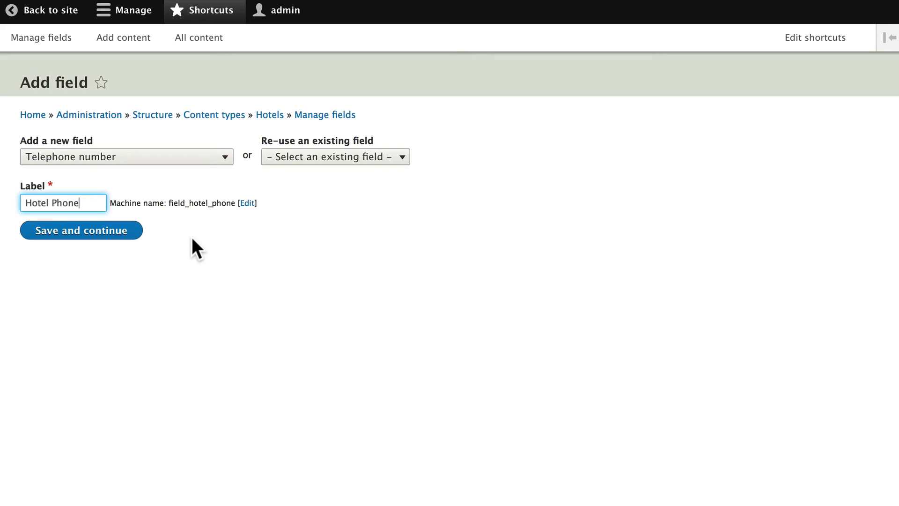
{"action": "mouse_move", "coordinate": [68, 233]}
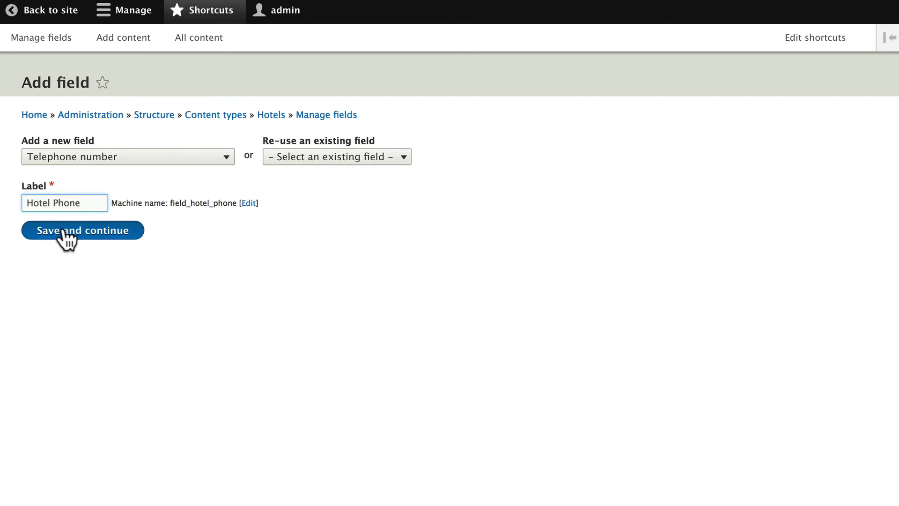
{"action": "left_click", "coordinate": [82, 230]}
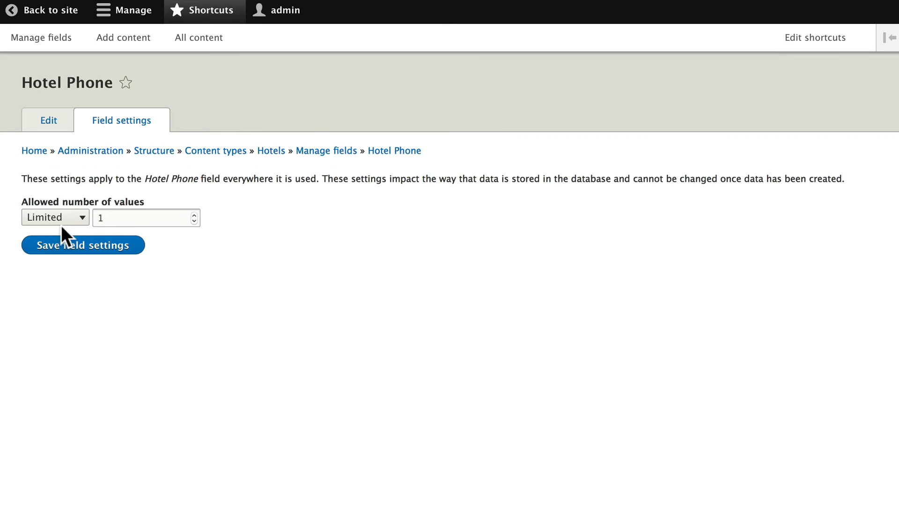
Keep a single allowed value and save the Hotel Phone field settings.
{"action": "left_click", "coordinate": [83, 245]}
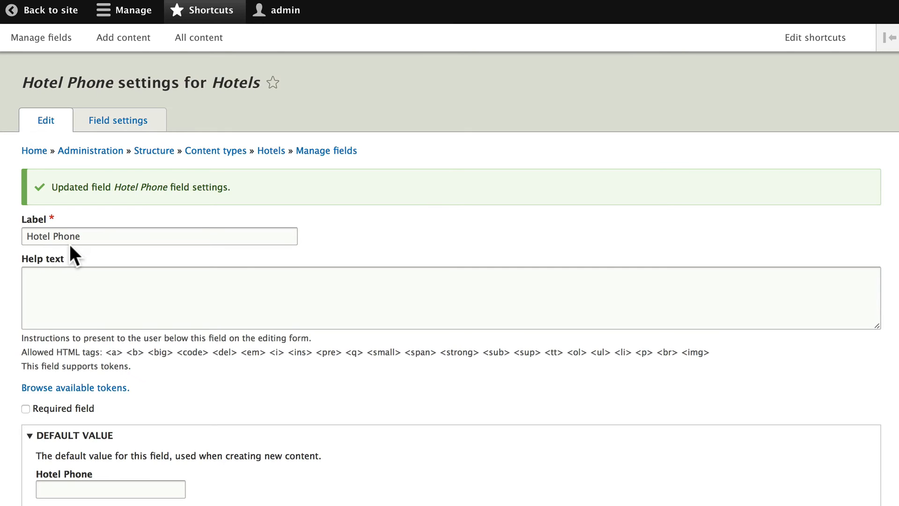
{"action": "scroll", "scroll_direction": "down", "scroll_amount": 3}
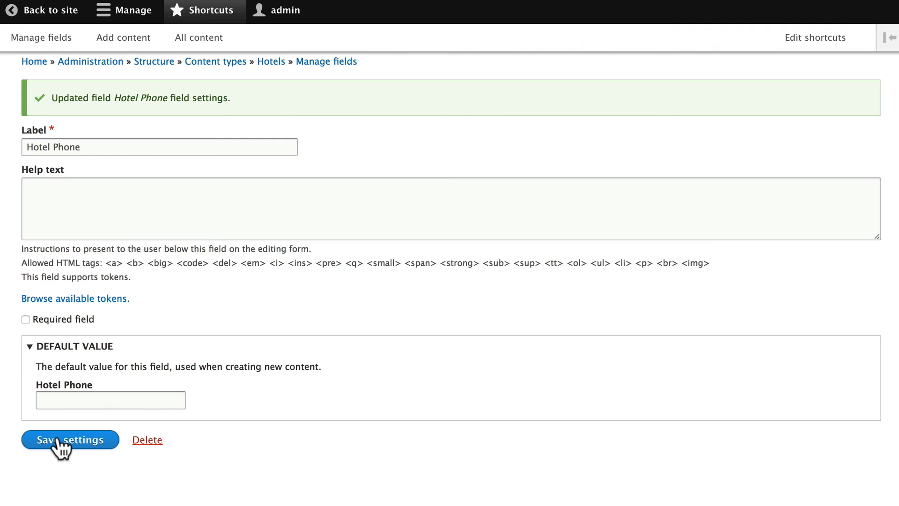
{"action": "left_click", "coordinate": [69, 440]}
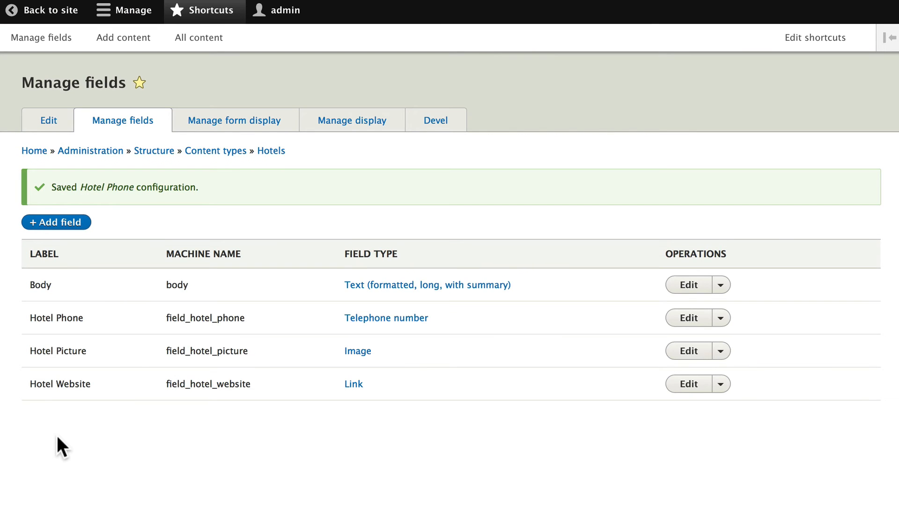
{"action": "mouse_move", "coordinate": [70, 446]}
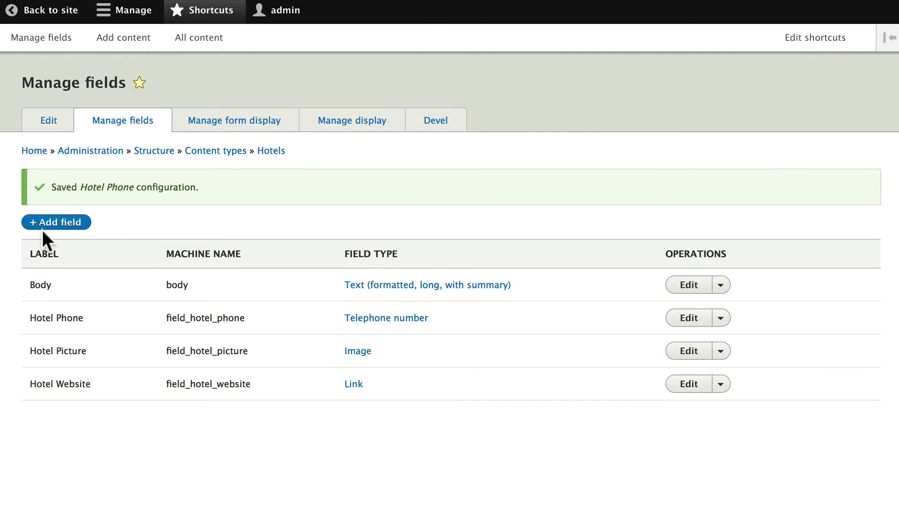
Start adding a fifth field to the Hotels content type.
{"action": "left_click", "coordinate": [57, 222]}
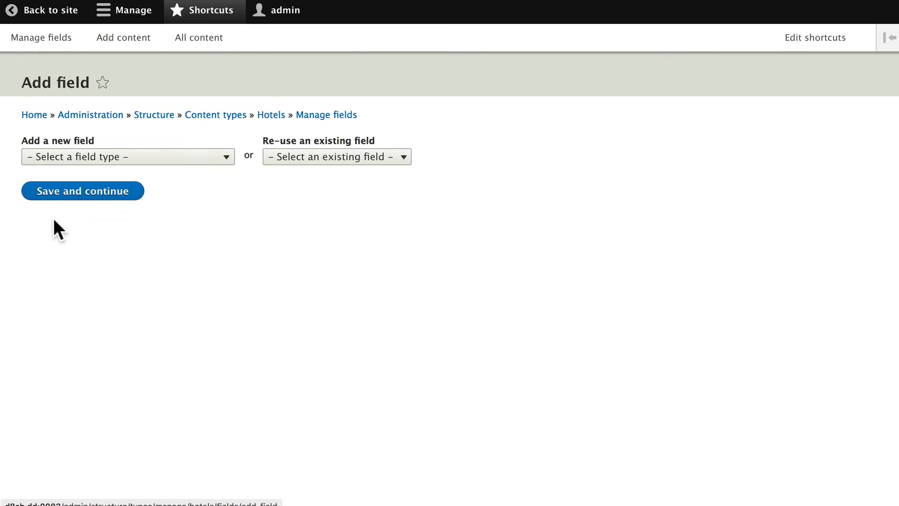
Create a Text (plain) field named 'Map to Hotel' and save its field settings.
{"action": "left_click", "coordinate": [128, 157]}
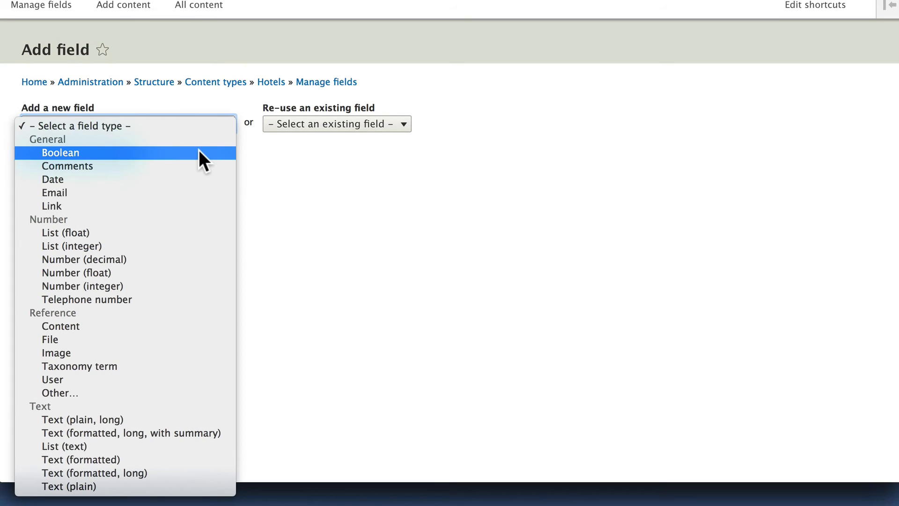
{"action": "mouse_move", "coordinate": [192, 174]}
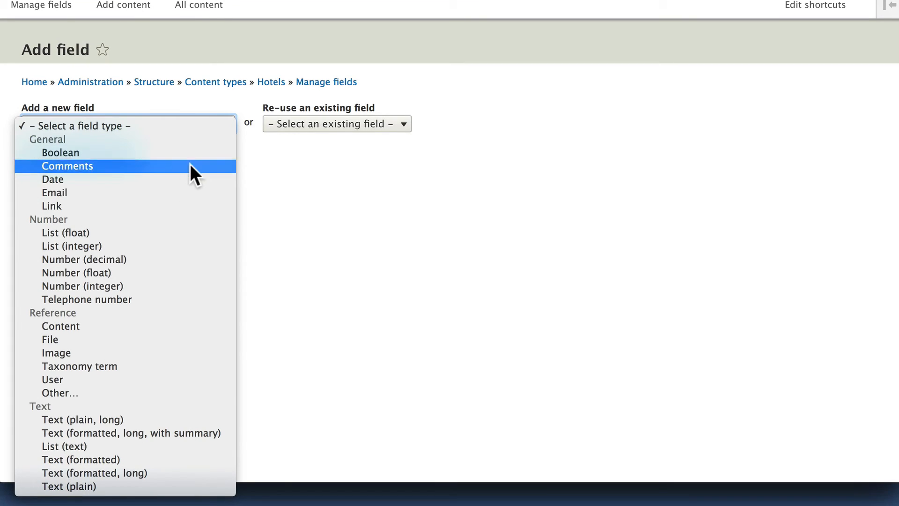
{"action": "mouse_move", "coordinate": [96, 433]}
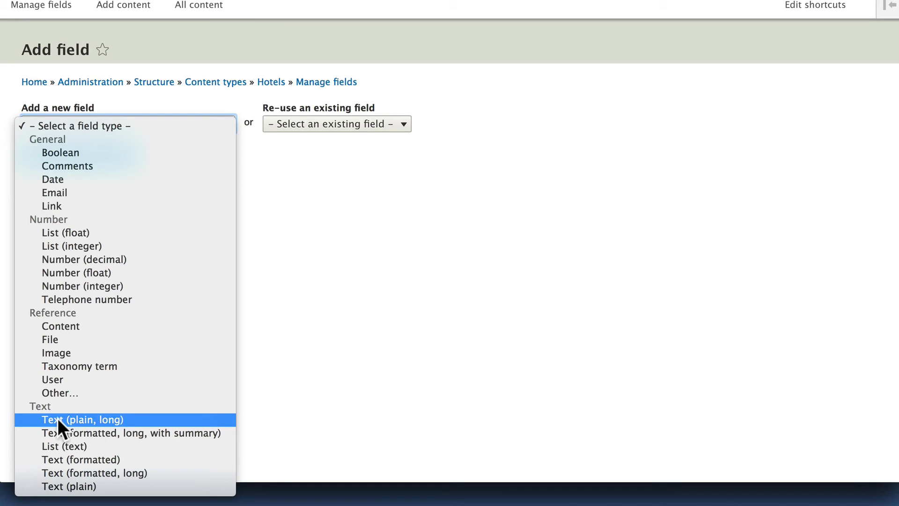
{"action": "mouse_move", "coordinate": [66, 499]}
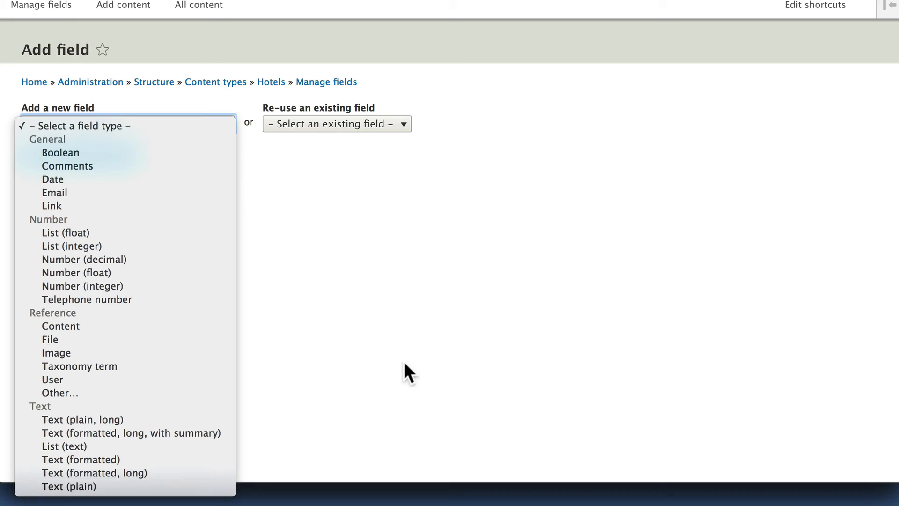
{"action": "mouse_move", "coordinate": [66, 487]}
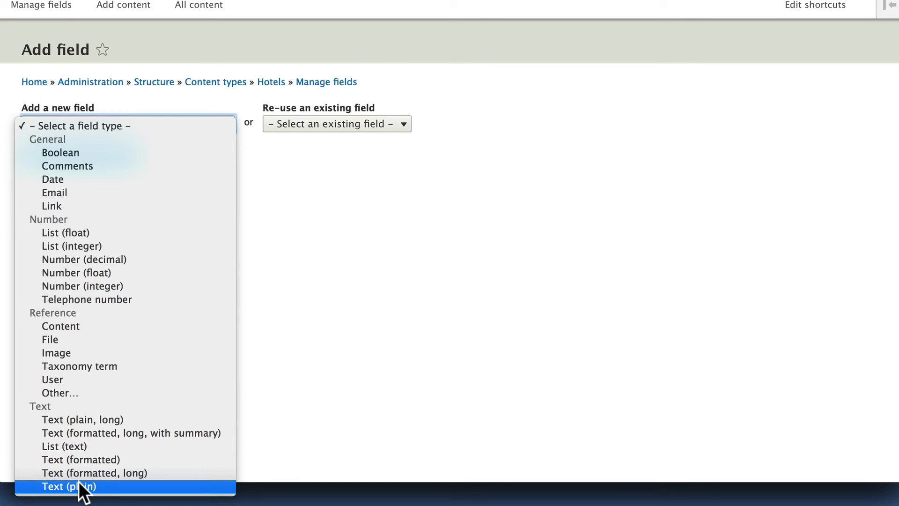
{"action": "left_click", "coordinate": [68, 486]}
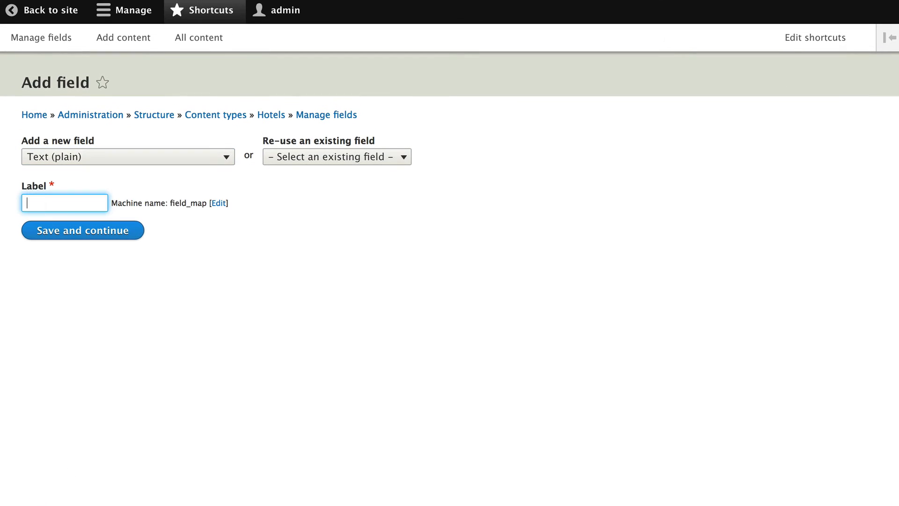
{"action": "type", "text": "Map to H"}
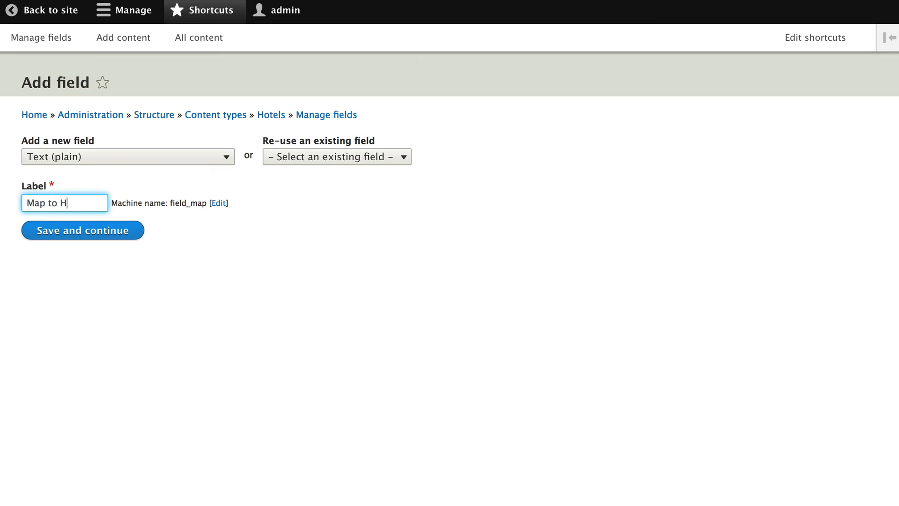
{"action": "type", "text": "otel"}
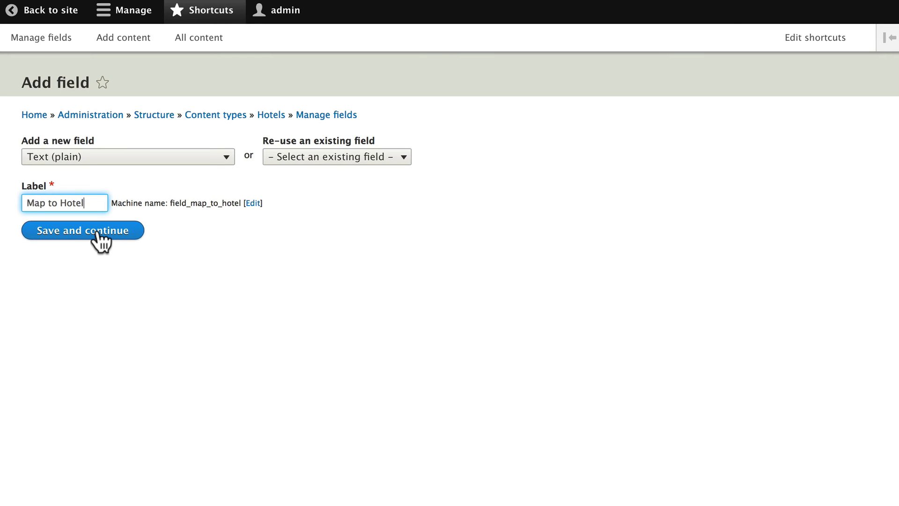
{"action": "left_click", "coordinate": [83, 231]}
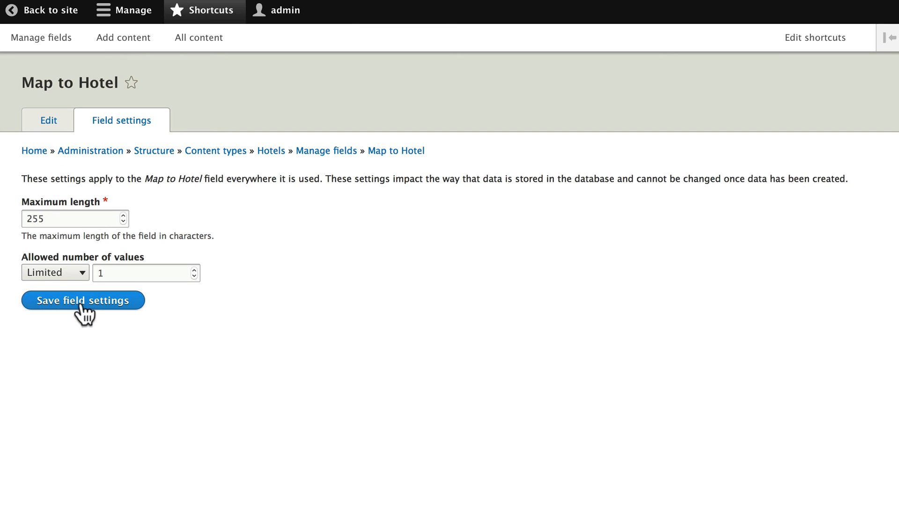
{"action": "left_click", "coordinate": [82, 300]}
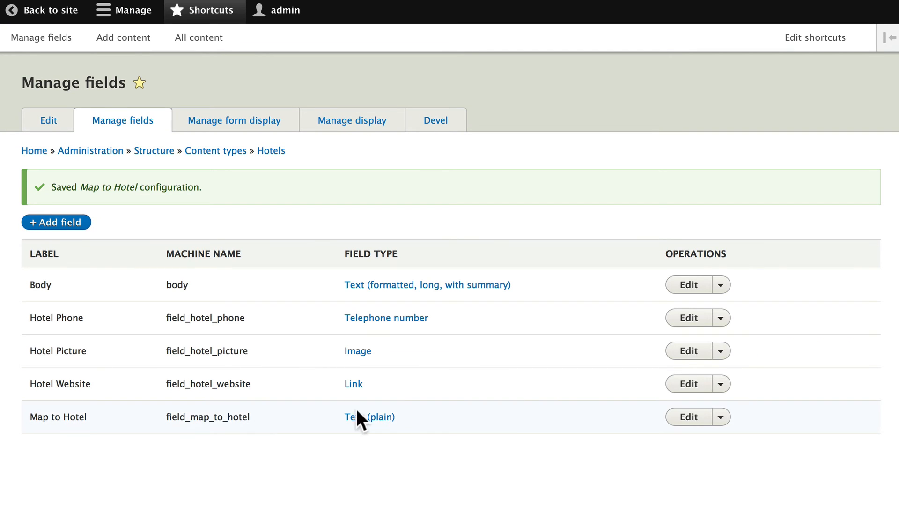
{"action": "mouse_move", "coordinate": [524, 442]}
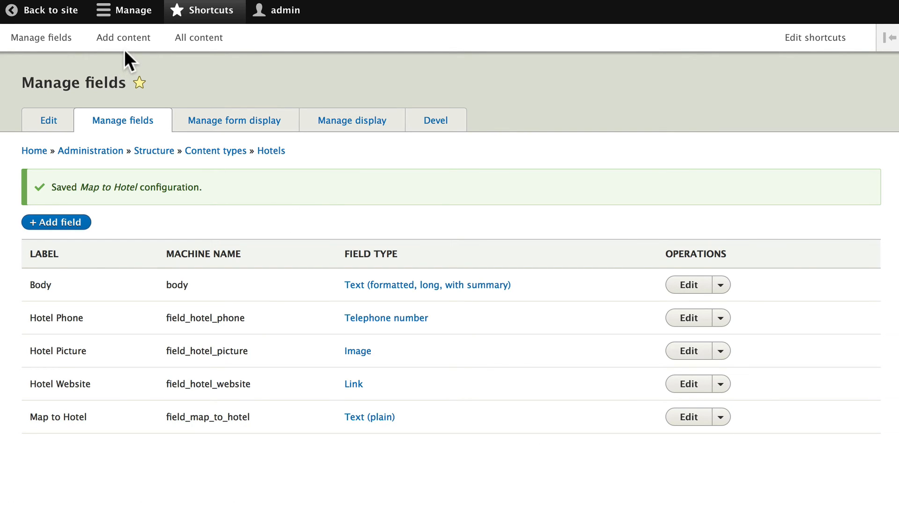
Edit the Hotel Drupal item from the All content list.
{"action": "left_click", "coordinate": [198, 37]}
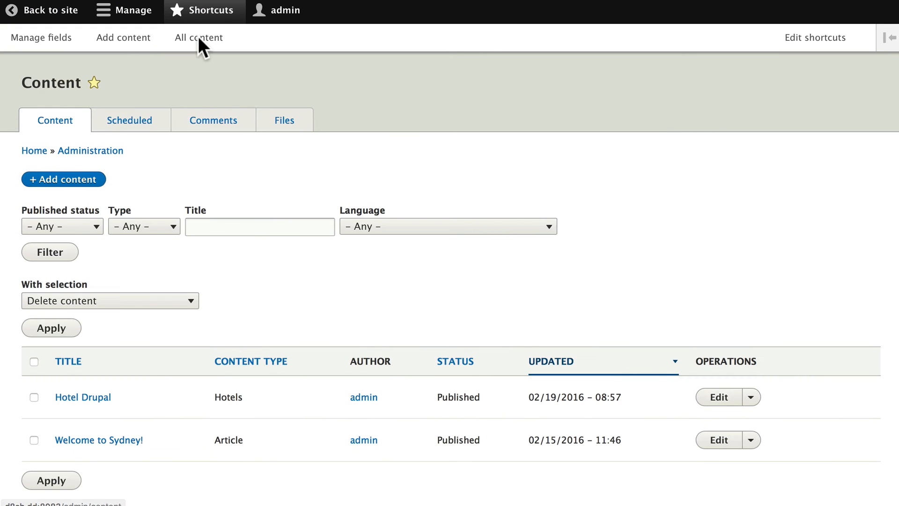
{"action": "mouse_move", "coordinate": [723, 406]}
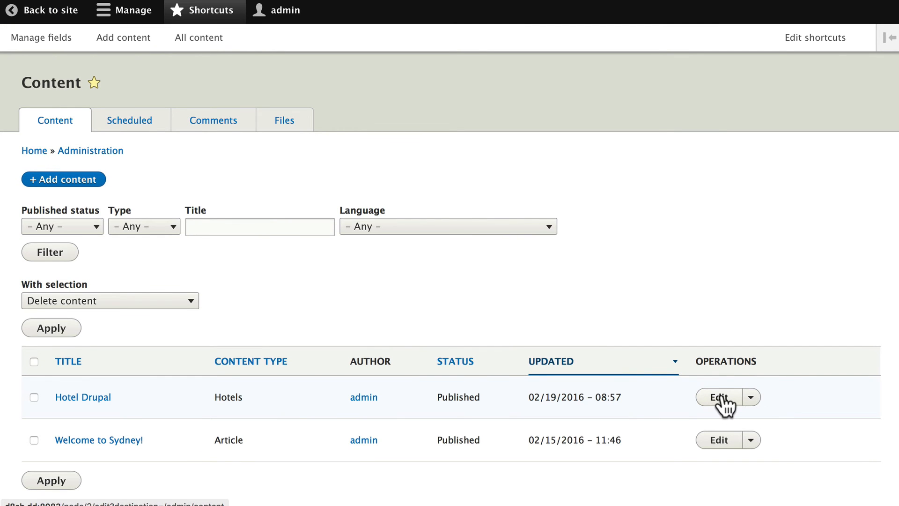
{"action": "left_click", "coordinate": [719, 397]}
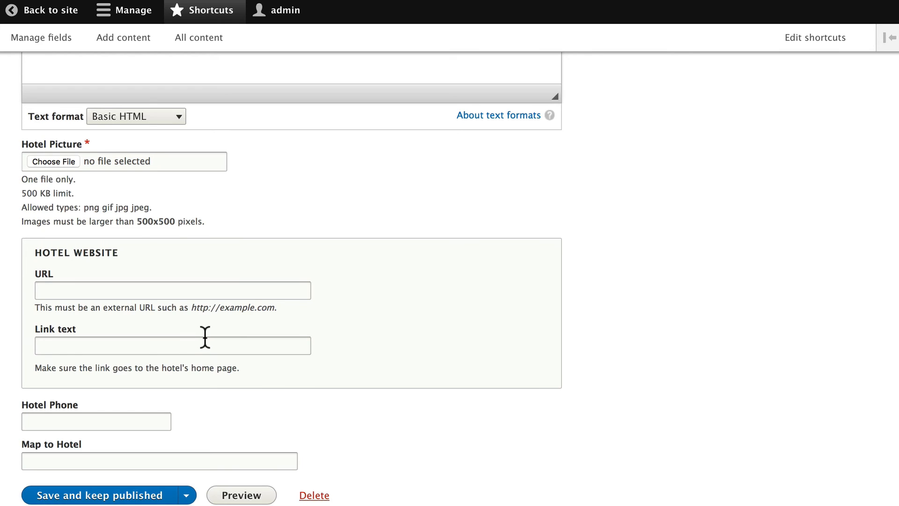
Upload a Hotel Picture image with alternative text 'The Hotel Drupal'.
{"action": "scroll", "scroll_direction": "down", "scroll_amount": 3}
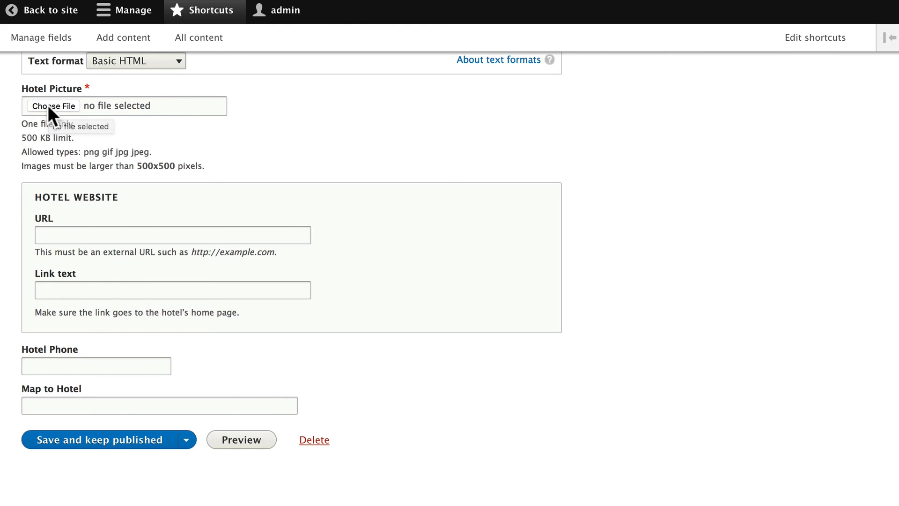
{"action": "left_click", "coordinate": [53, 106]}
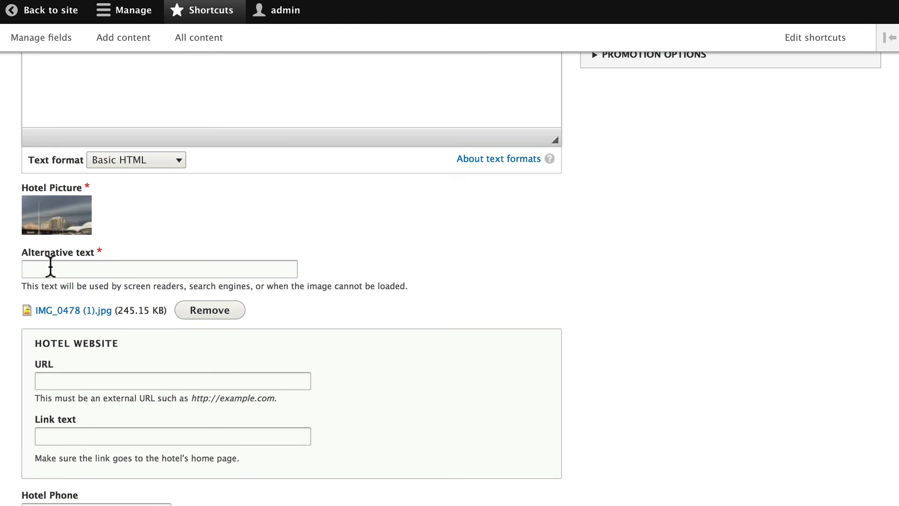
{"action": "left_click", "coordinate": [160, 269]}
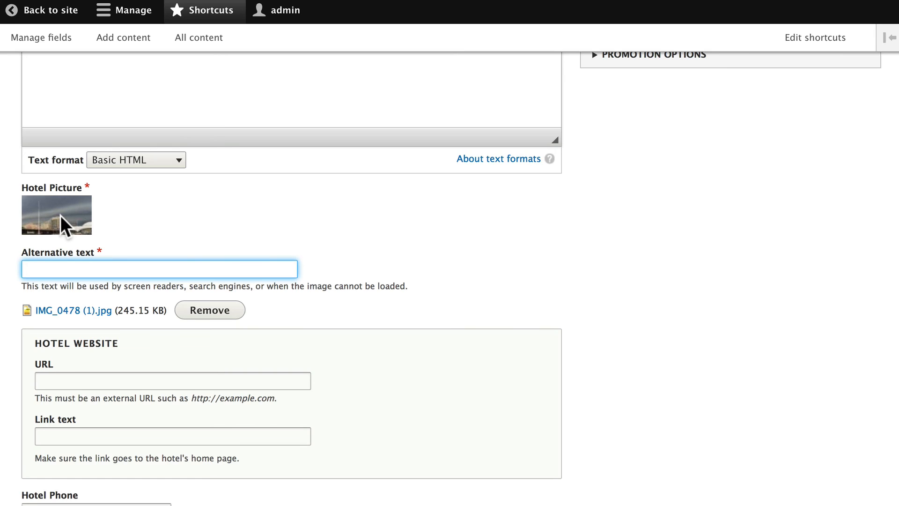
{"action": "type", "text": "The H"}
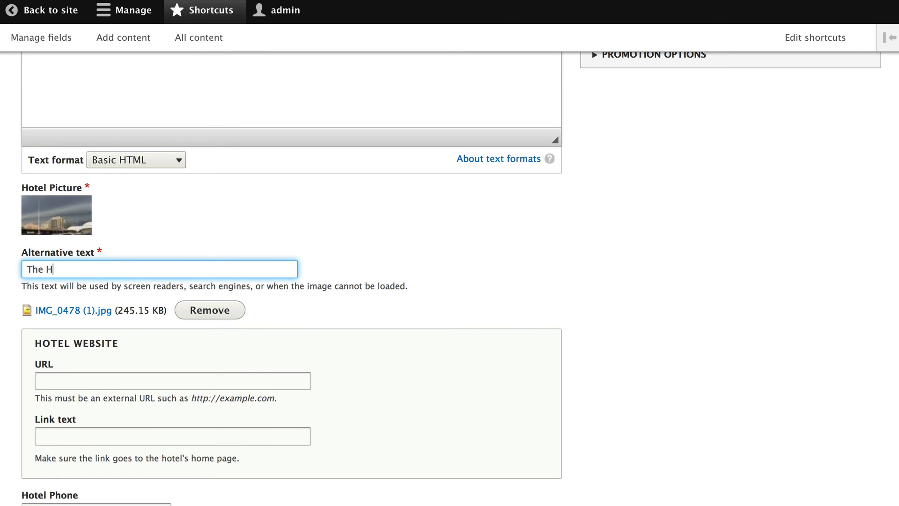
{"action": "type", "text": "otel Drupal"}
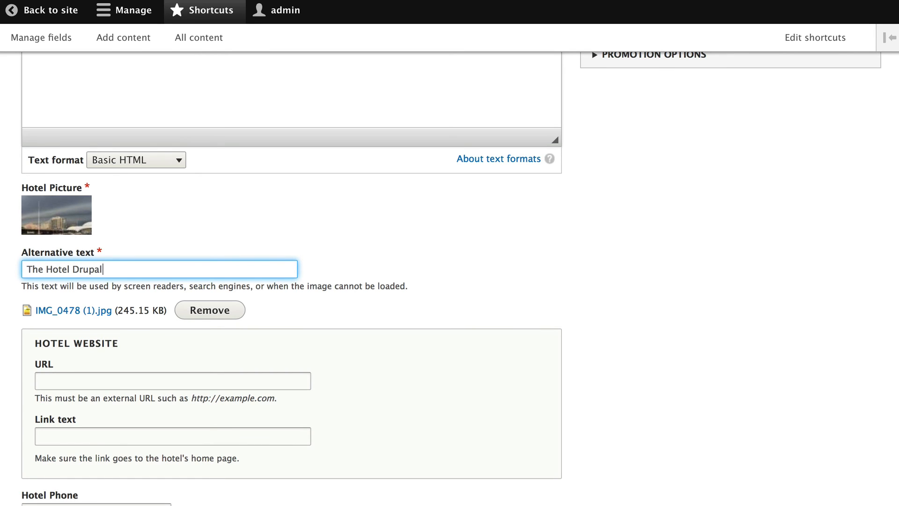
{"action": "mouse_move", "coordinate": [143, 313]}
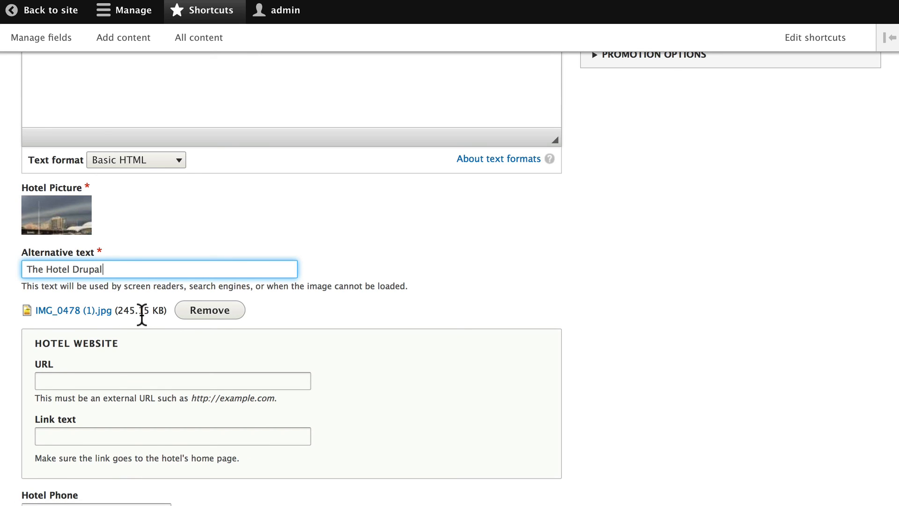
{"action": "mouse_move", "coordinate": [227, 302]}
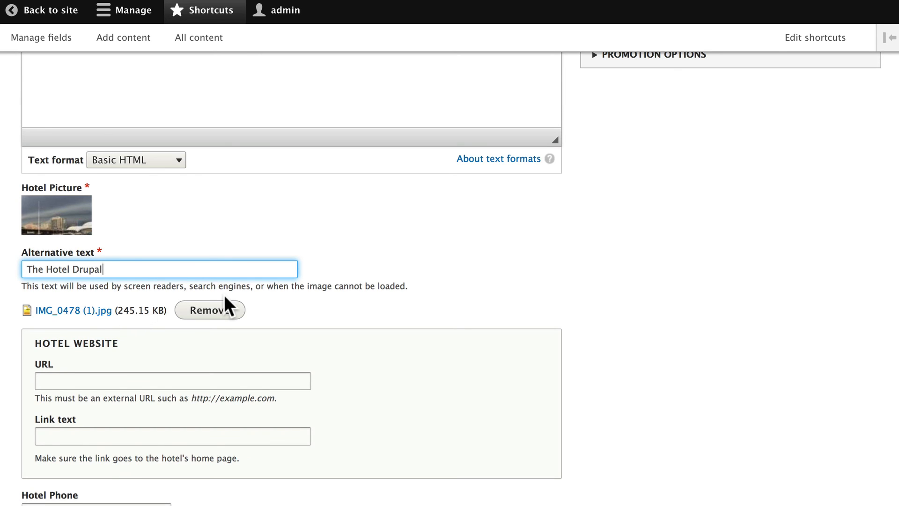
{"action": "scroll", "scroll_direction": "down", "scroll_amount": 3}
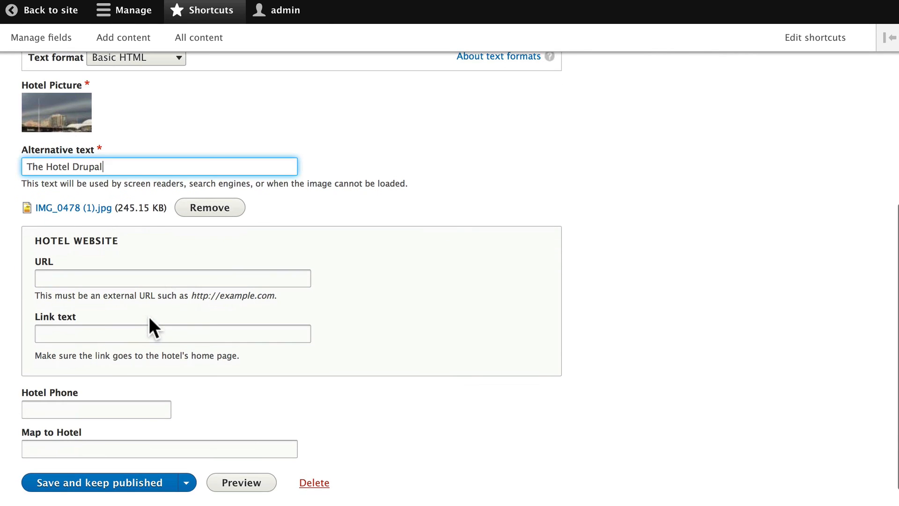
{"action": "type", "text": "http://drupal.org"}
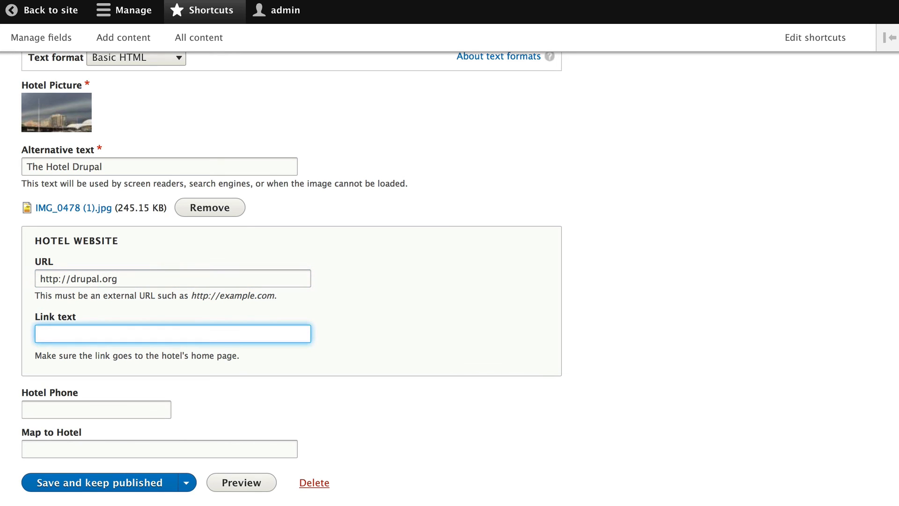
{"action": "type", "text": "Hotel Drupal W"}
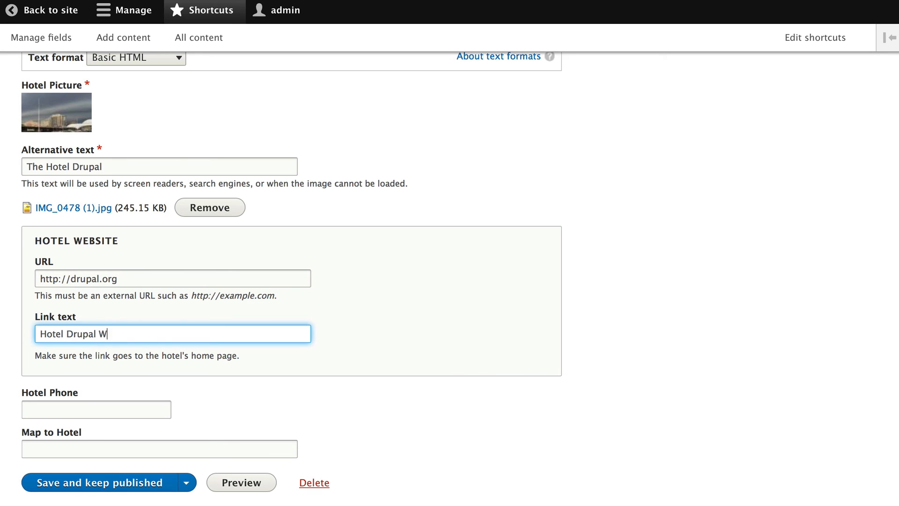
{"action": "type", "text": "ebsite"}
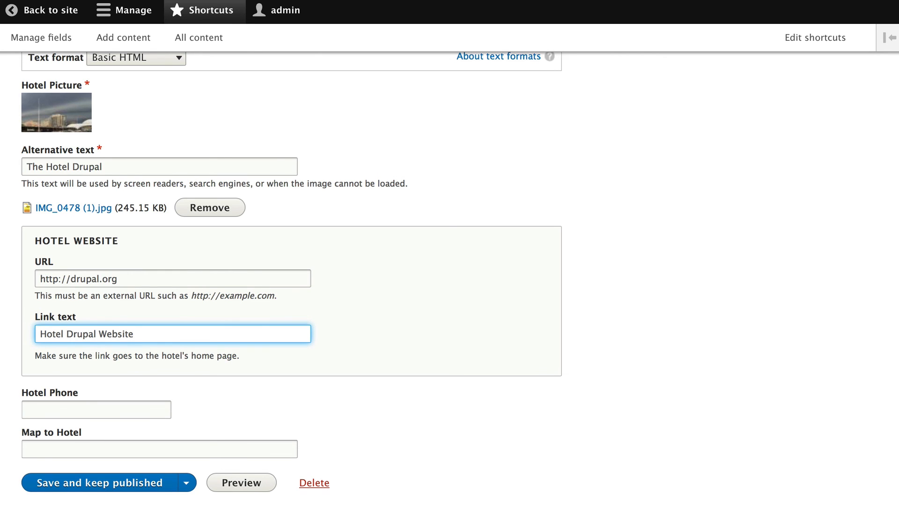
{"action": "left_click", "coordinate": [96, 367]}
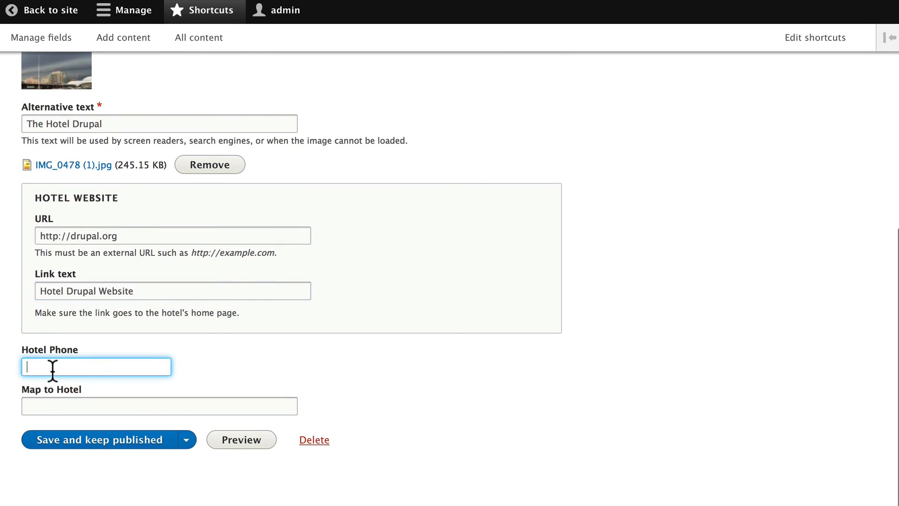
{"action": "type", "text": "555-05"}
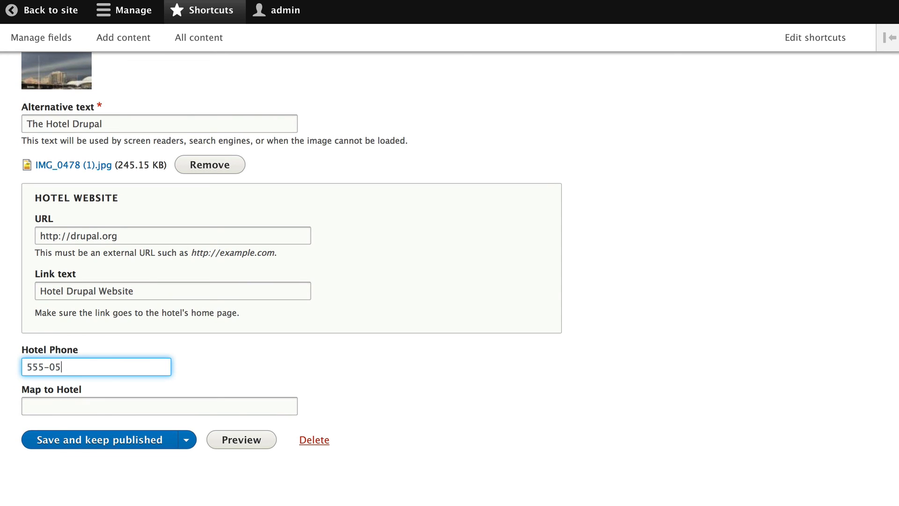
{"action": "left_click", "coordinate": [159, 406]}
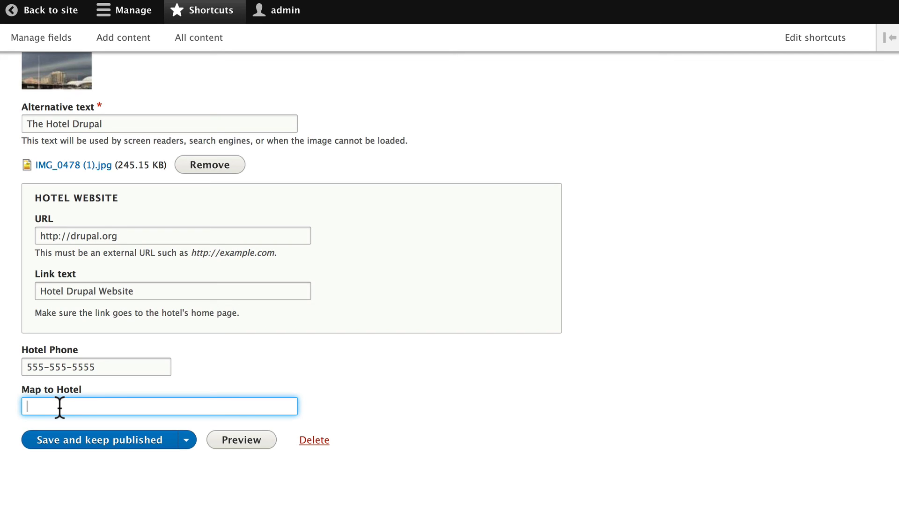
{"action": "type", "text": "70 Murray Street Darling Harbour 2009 PYRMONT AUSTRALIA"}
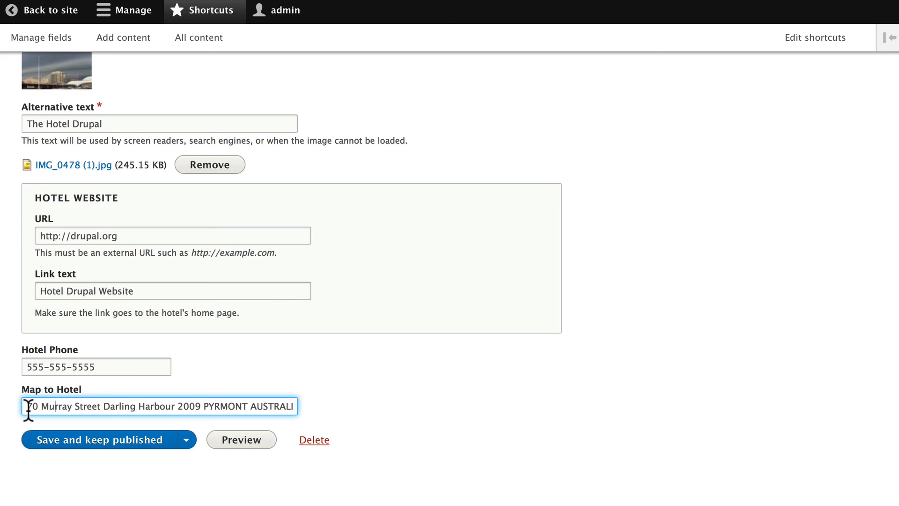
{"action": "mouse_move", "coordinate": [162, 407]}
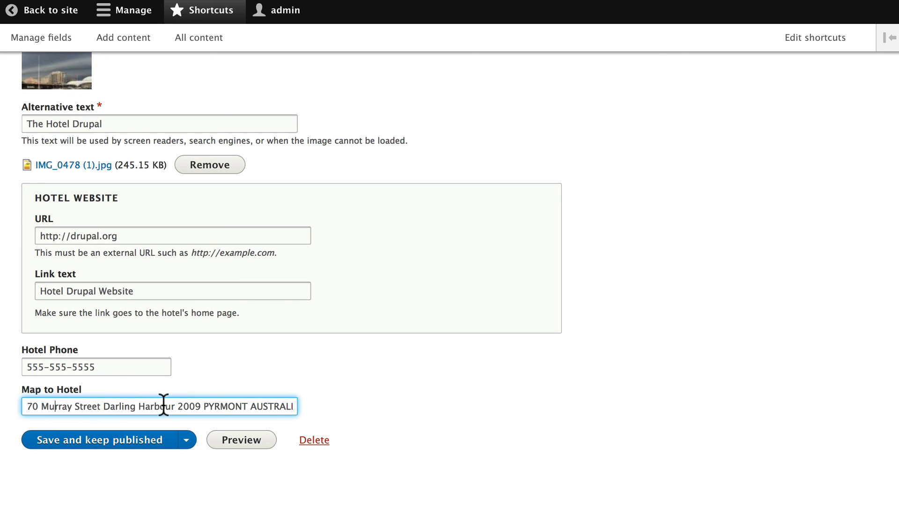
{"action": "mouse_move", "coordinate": [238, 407]}
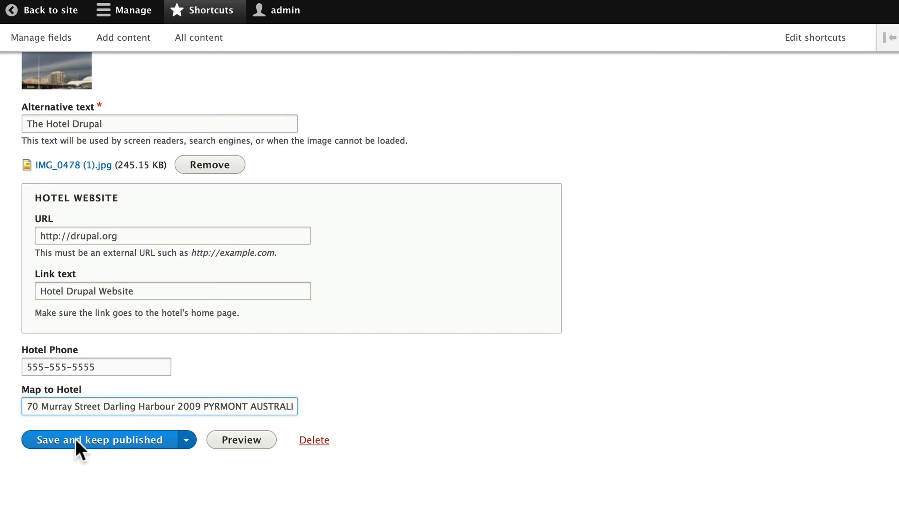
{"action": "left_click", "coordinate": [85, 439]}
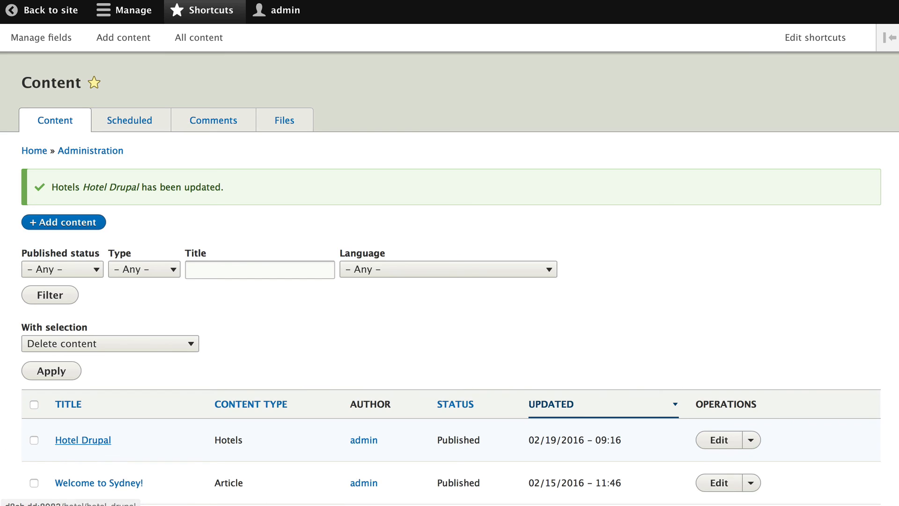
View the Hotel Drupal page and scroll through its picture, link, phone and address.
{"action": "left_click", "coordinate": [83, 440]}
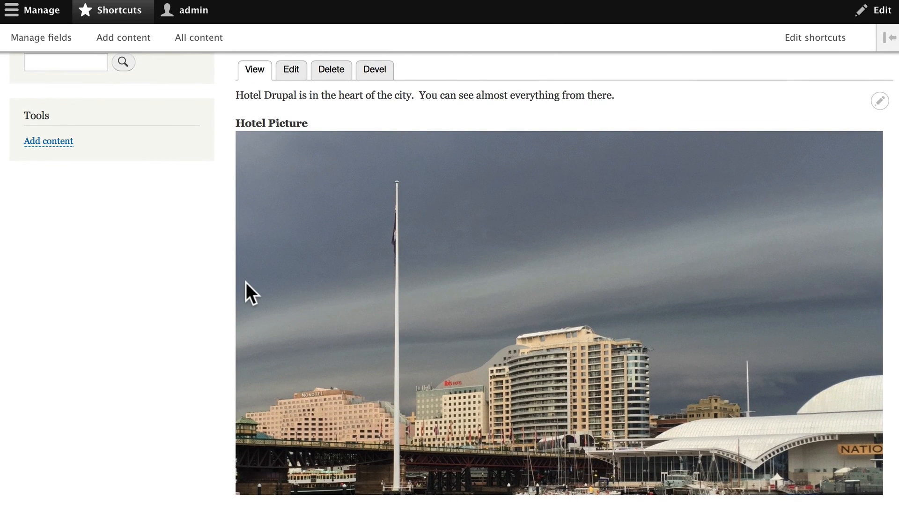
{"action": "mouse_move", "coordinate": [246, 125]}
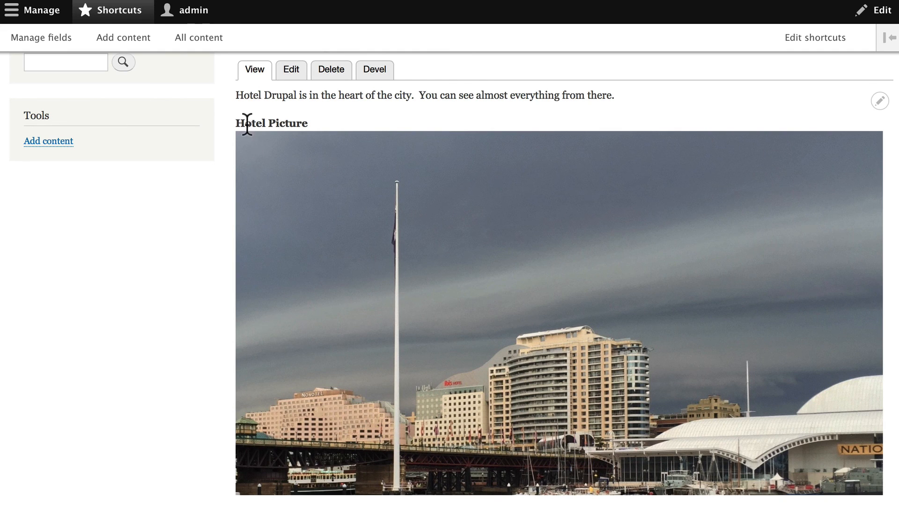
{"action": "mouse_move", "coordinate": [305, 143]}
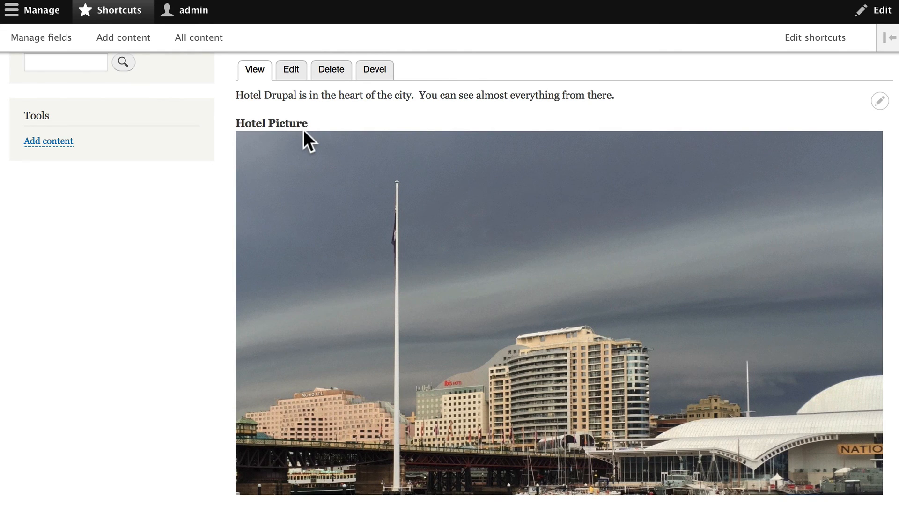
{"action": "scroll", "scroll_direction": "down", "scroll_amount": 3}
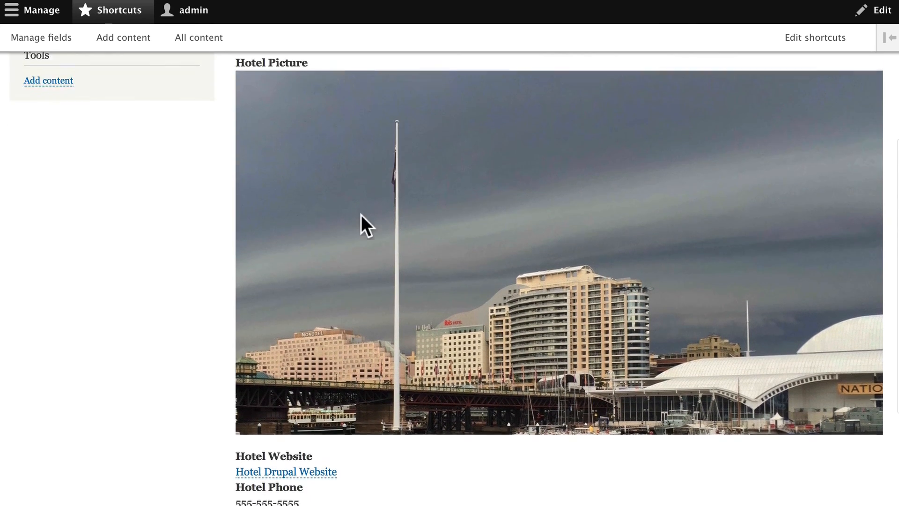
{"action": "scroll", "scroll_direction": "down", "scroll_amount": 3}
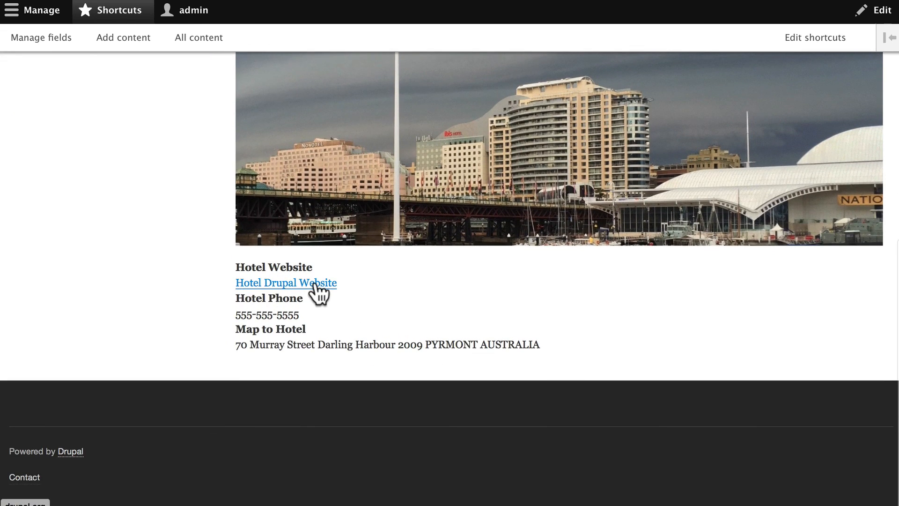
{"action": "mouse_move", "coordinate": [334, 323]}
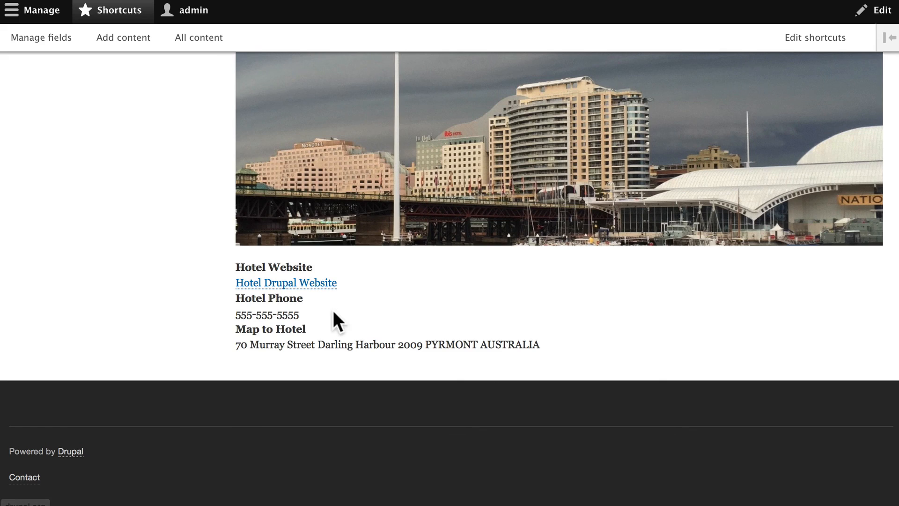
{"action": "mouse_move", "coordinate": [238, 354]}
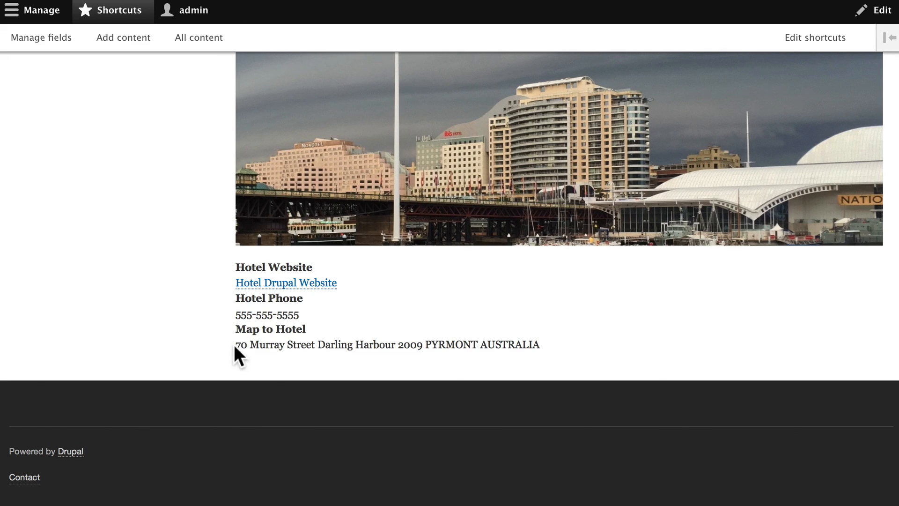
{"action": "mouse_move", "coordinate": [523, 344]}
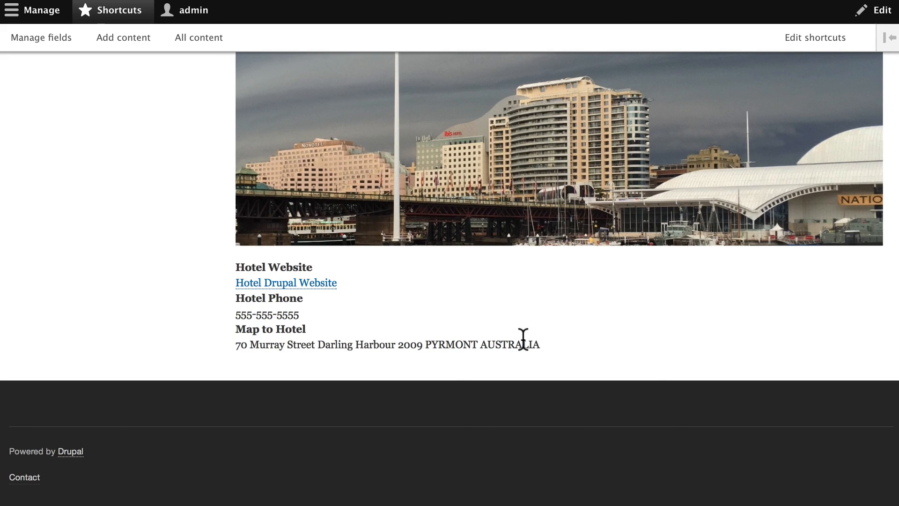